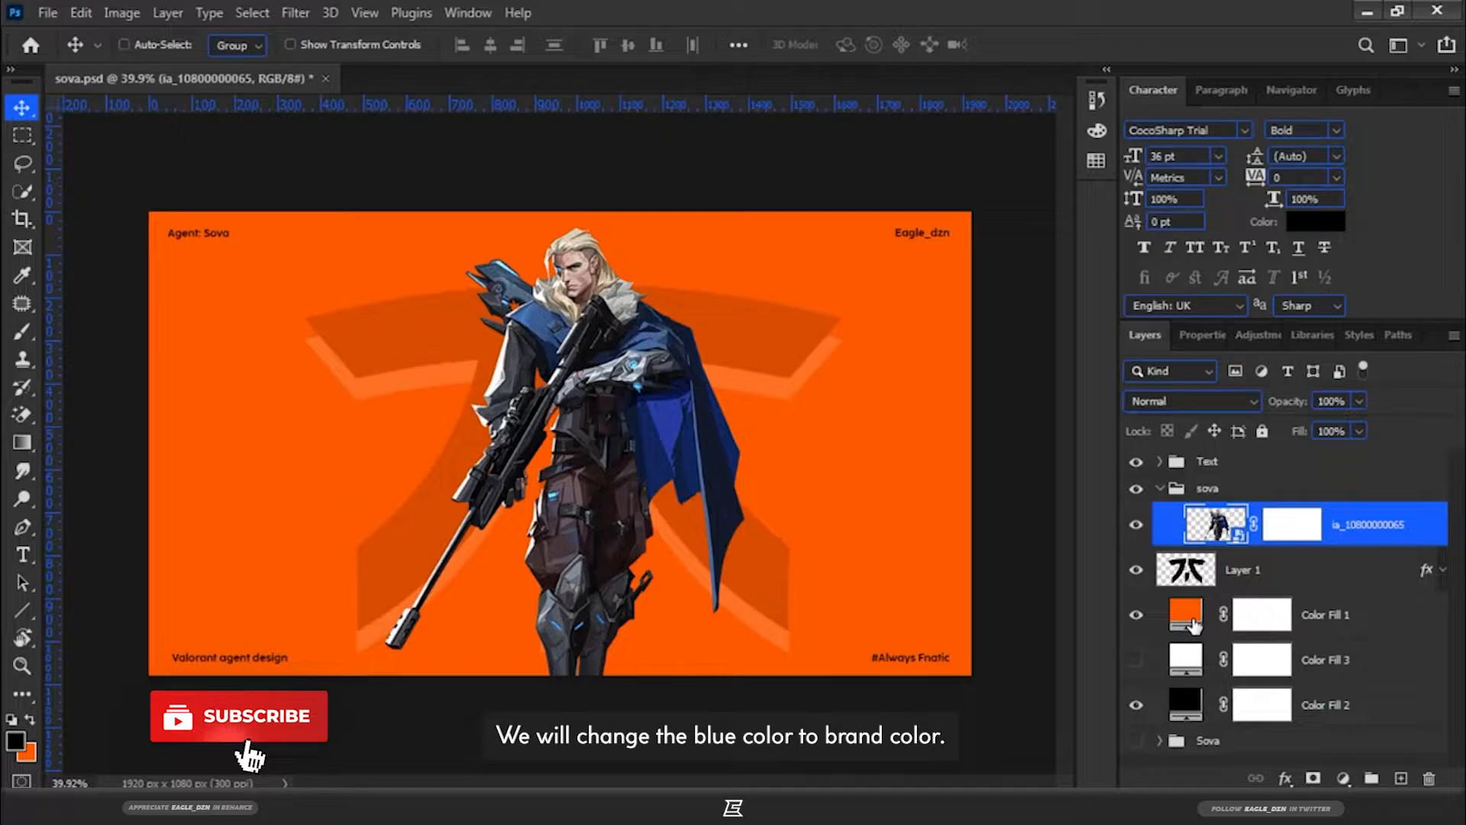
Recolour the background fill to the Fnatic brand orange and select the Sova character layer
{"action": "double_click", "coordinate": [1185, 614]}
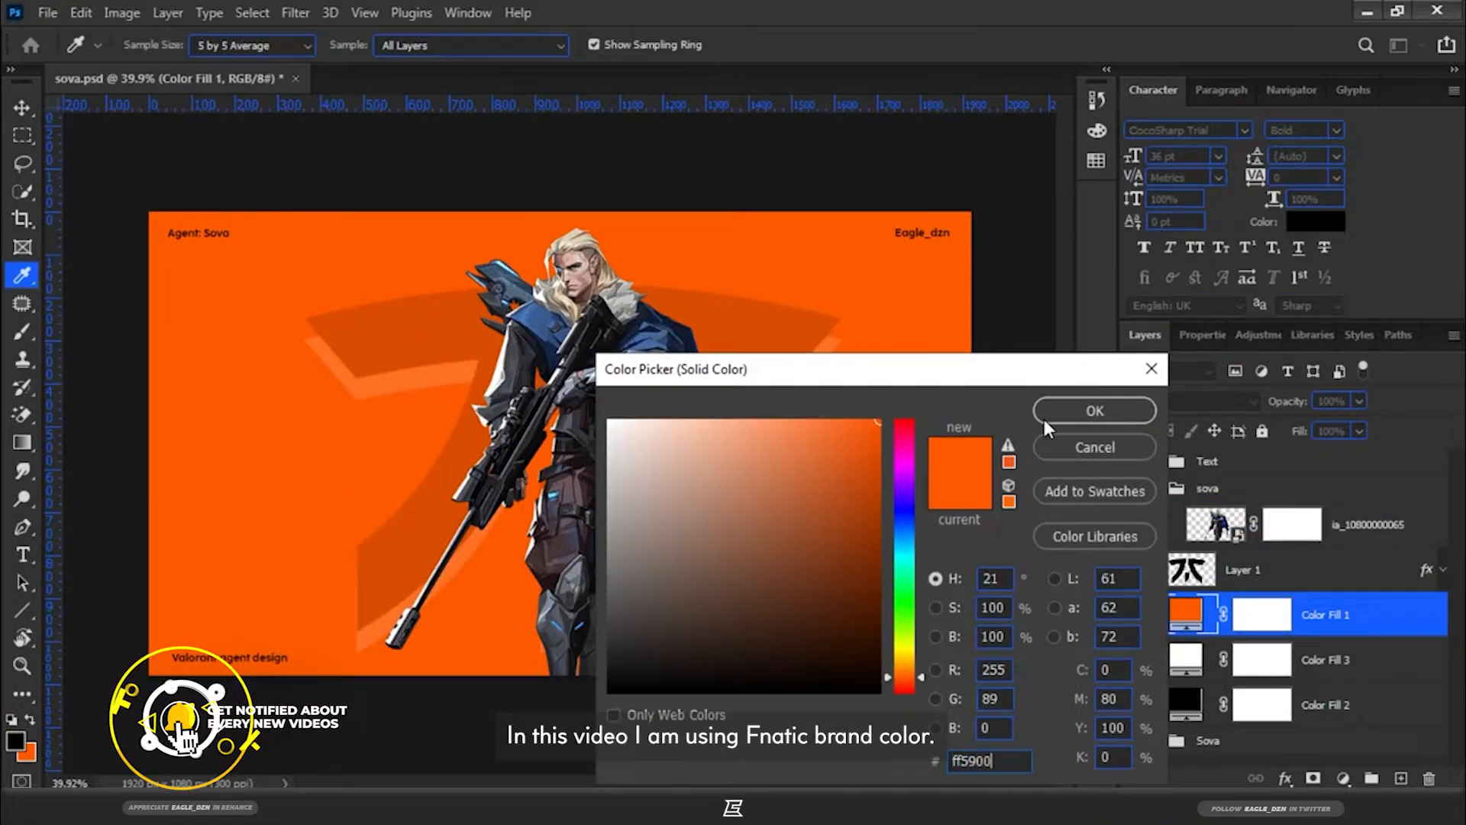
{"action": "left_click", "coordinate": [1091, 410]}
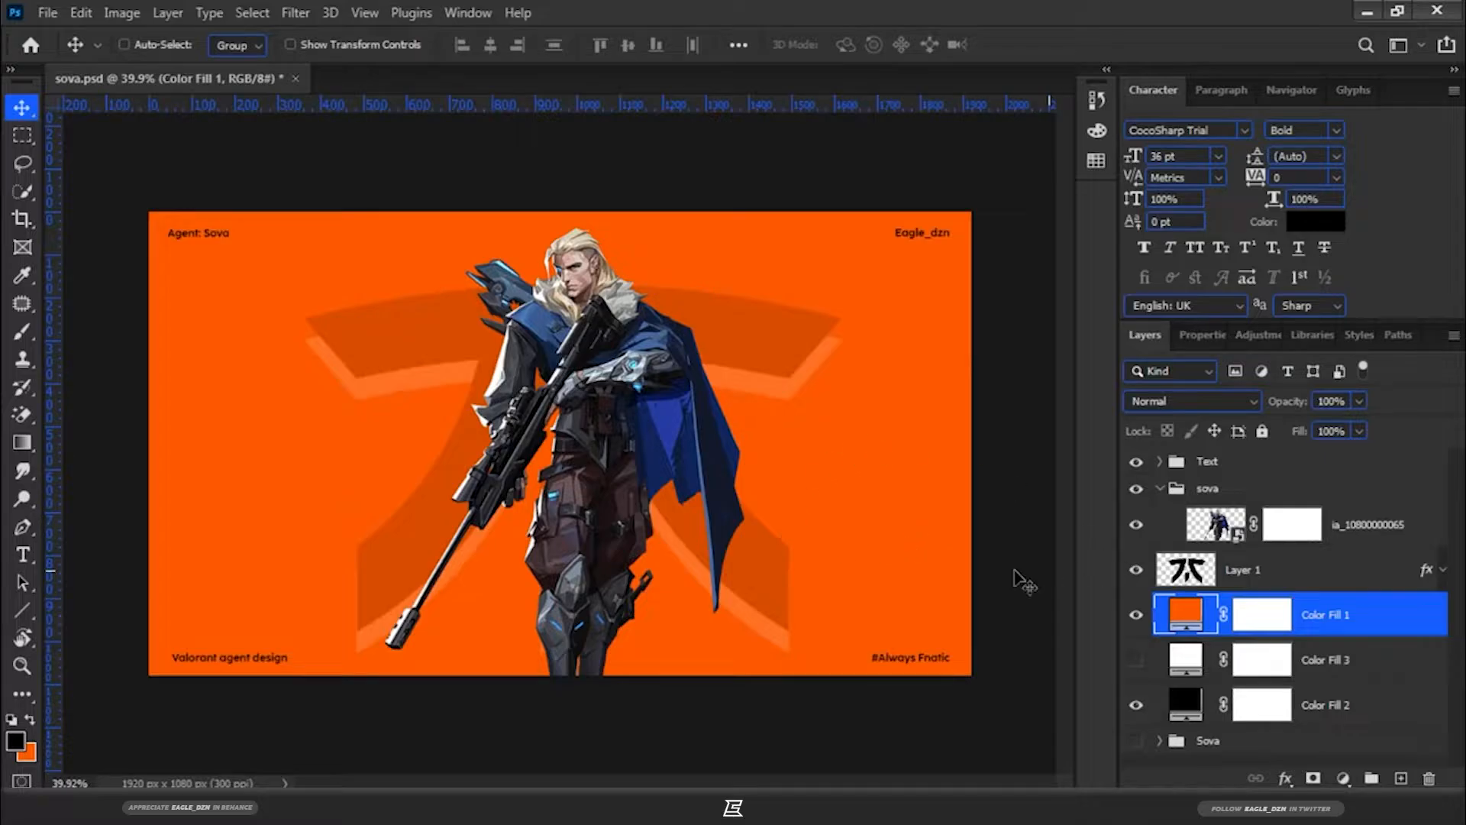
{"action": "left_click", "coordinate": [1215, 524]}
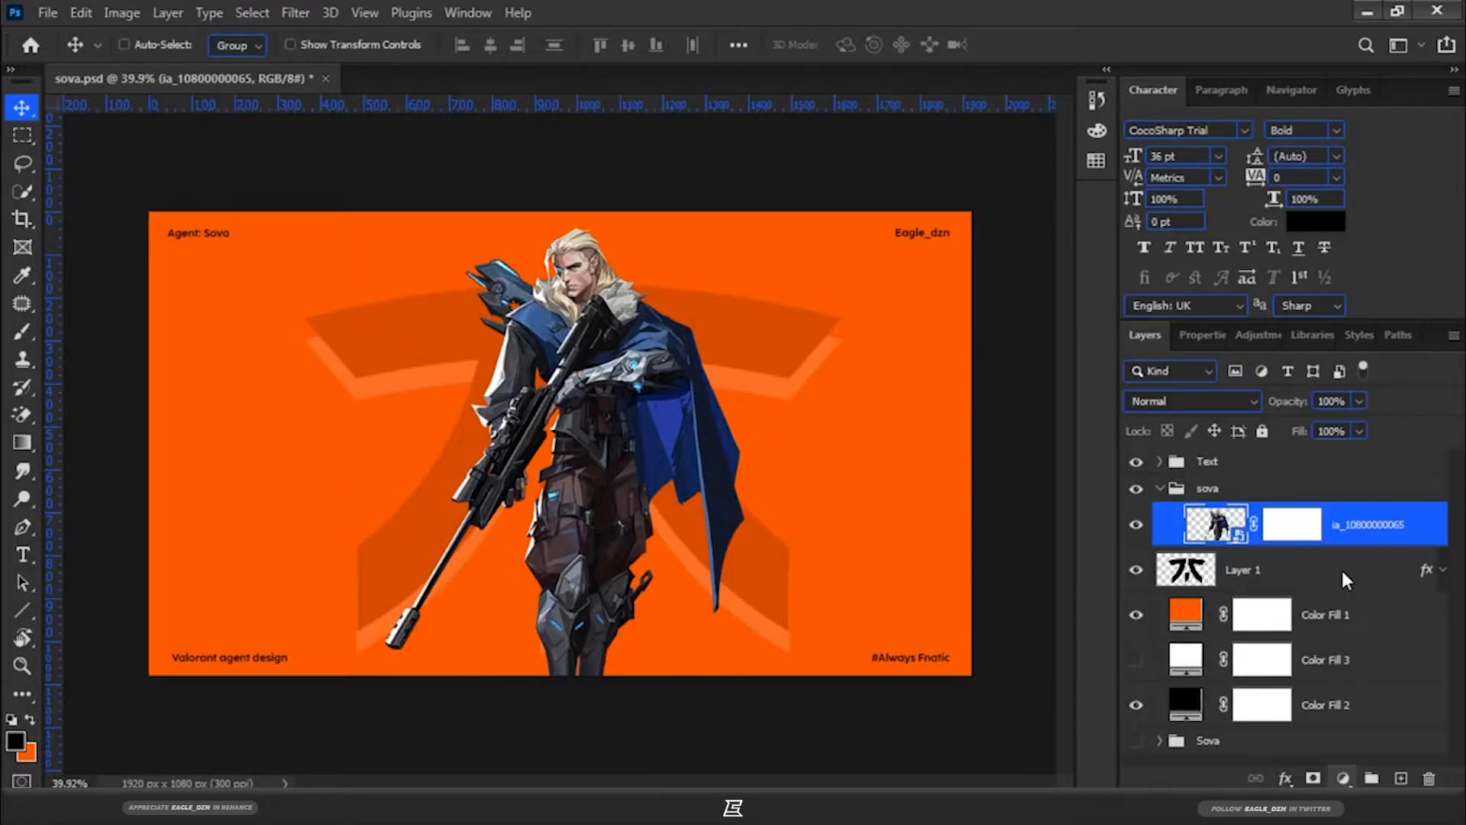
Add a Hue/Saturation adjustment clipped above the character layer, now named 'sova'
{"action": "left_click", "coordinate": [1197, 335]}
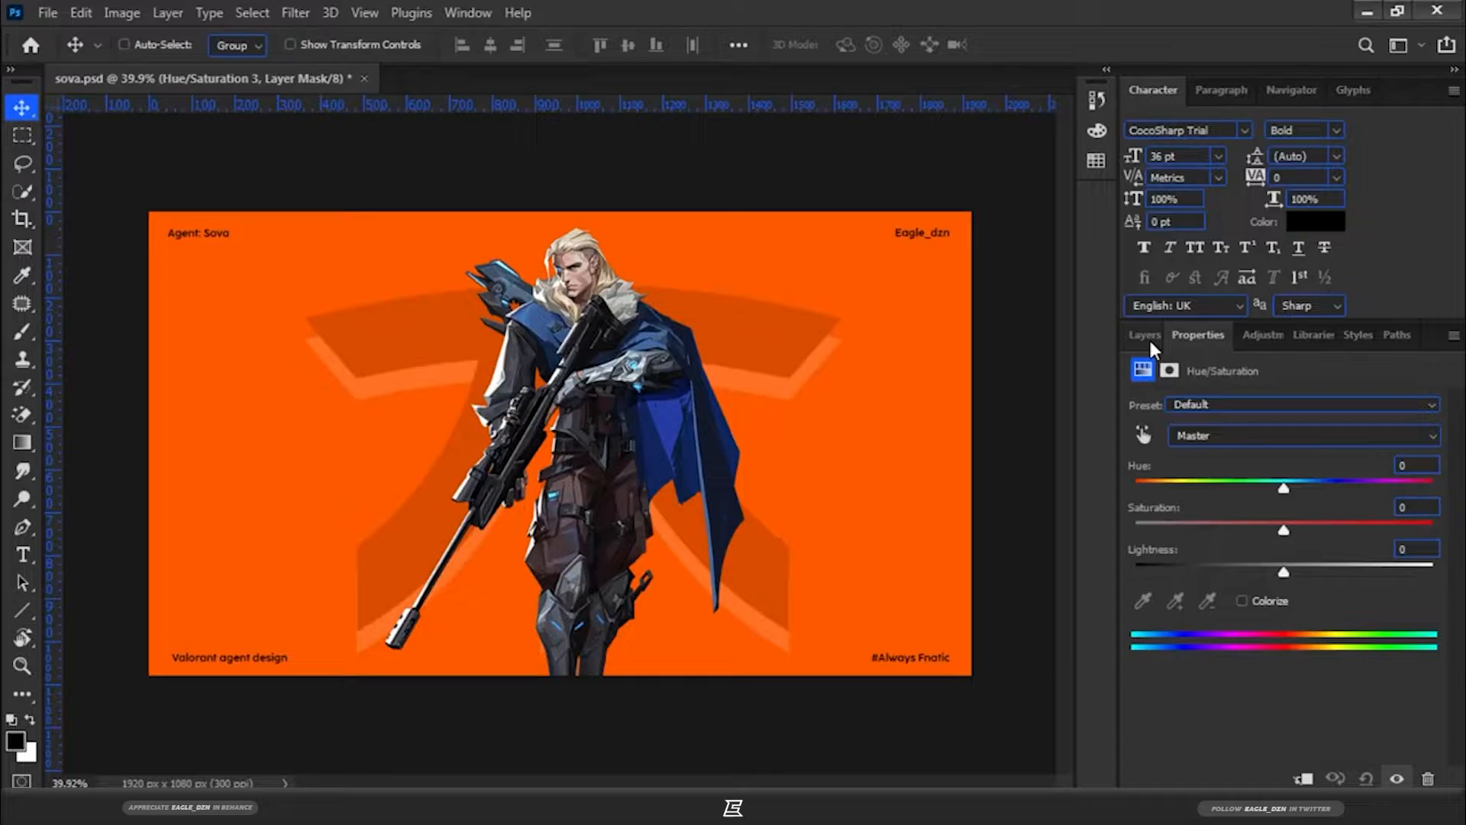
{"action": "left_click", "coordinate": [1143, 334]}
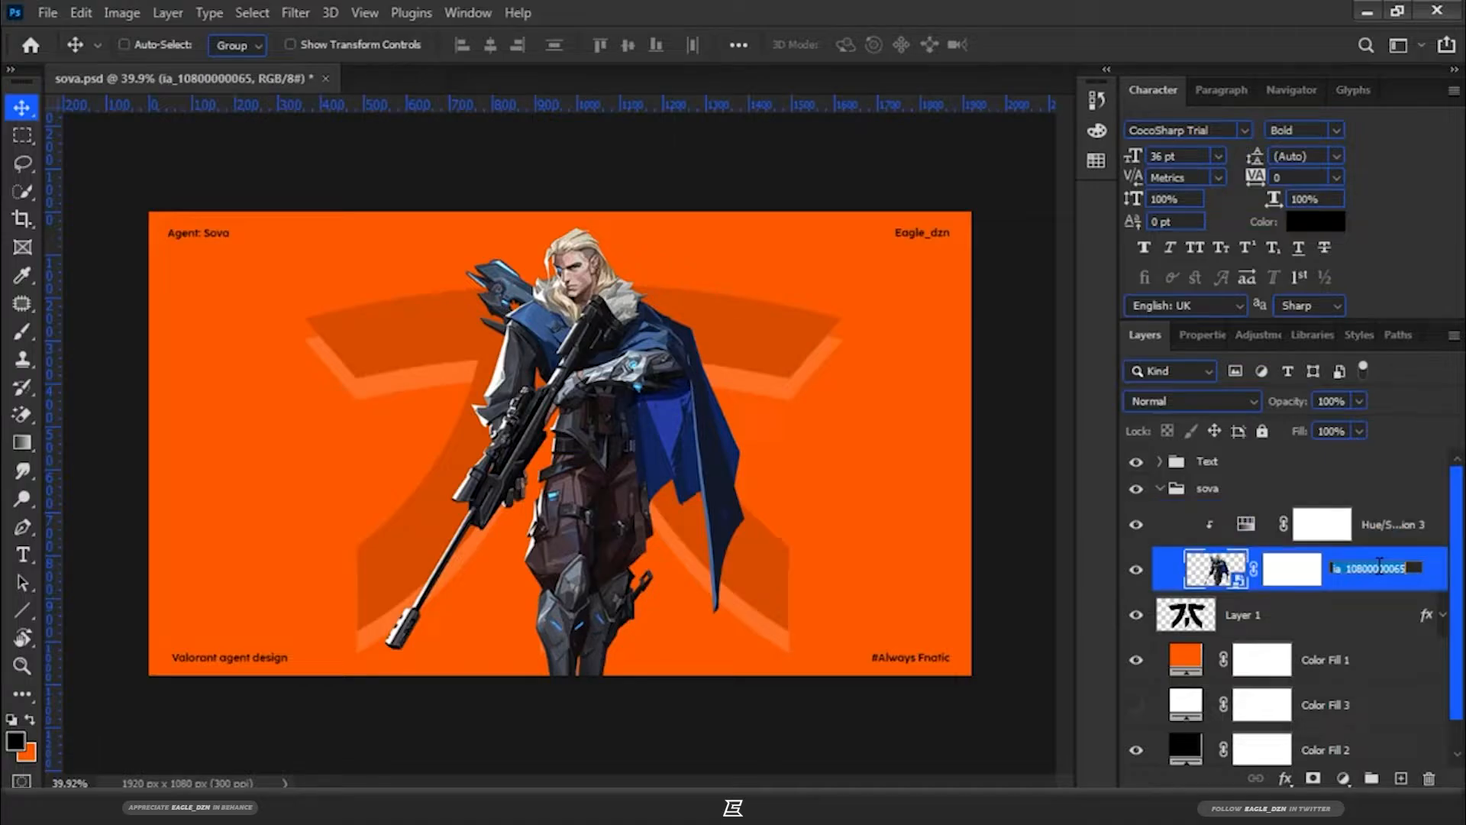
{"action": "left_click", "coordinate": [1321, 523]}
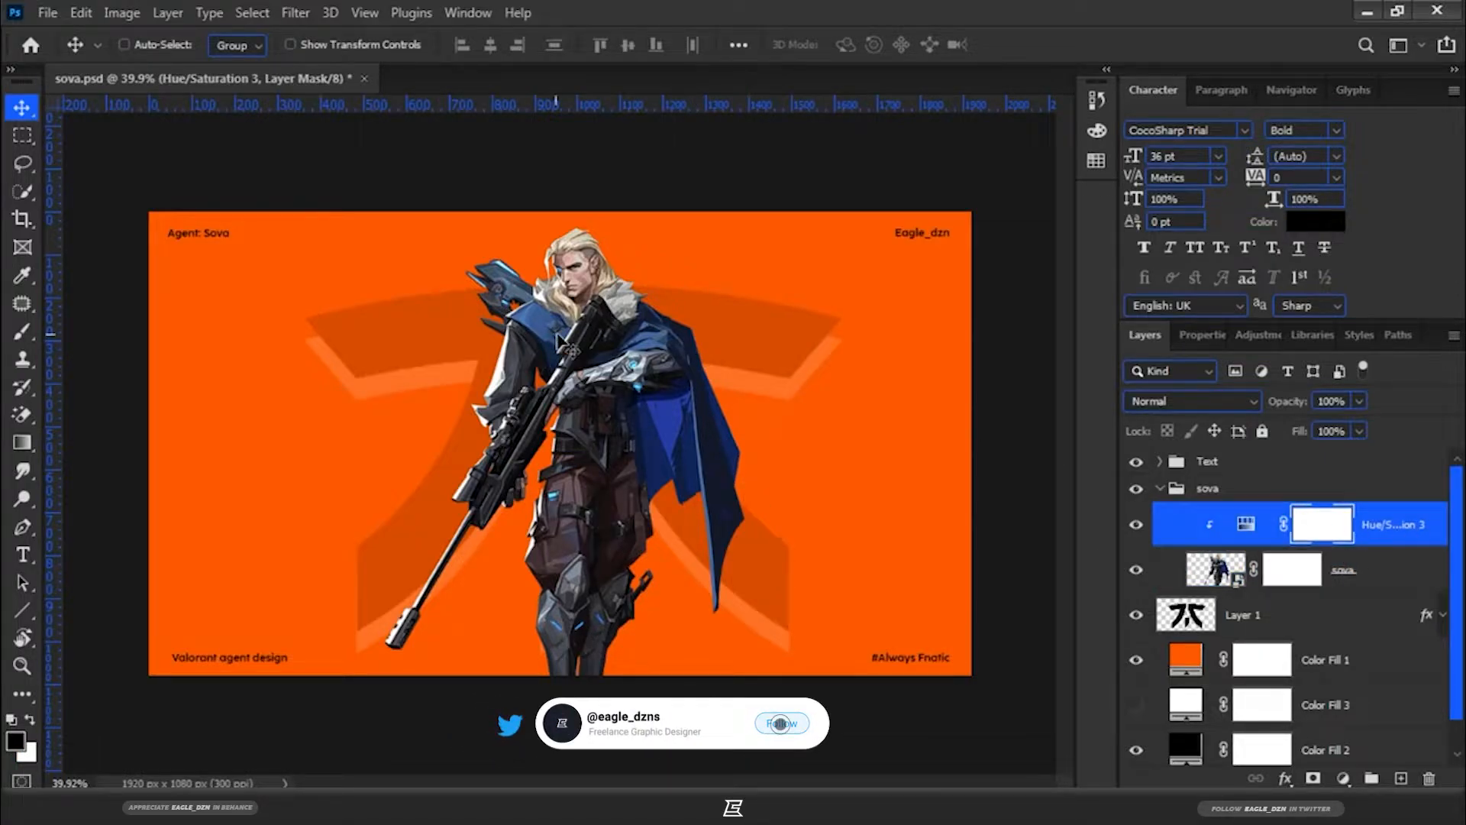
{"action": "left_click", "coordinate": [780, 722]}
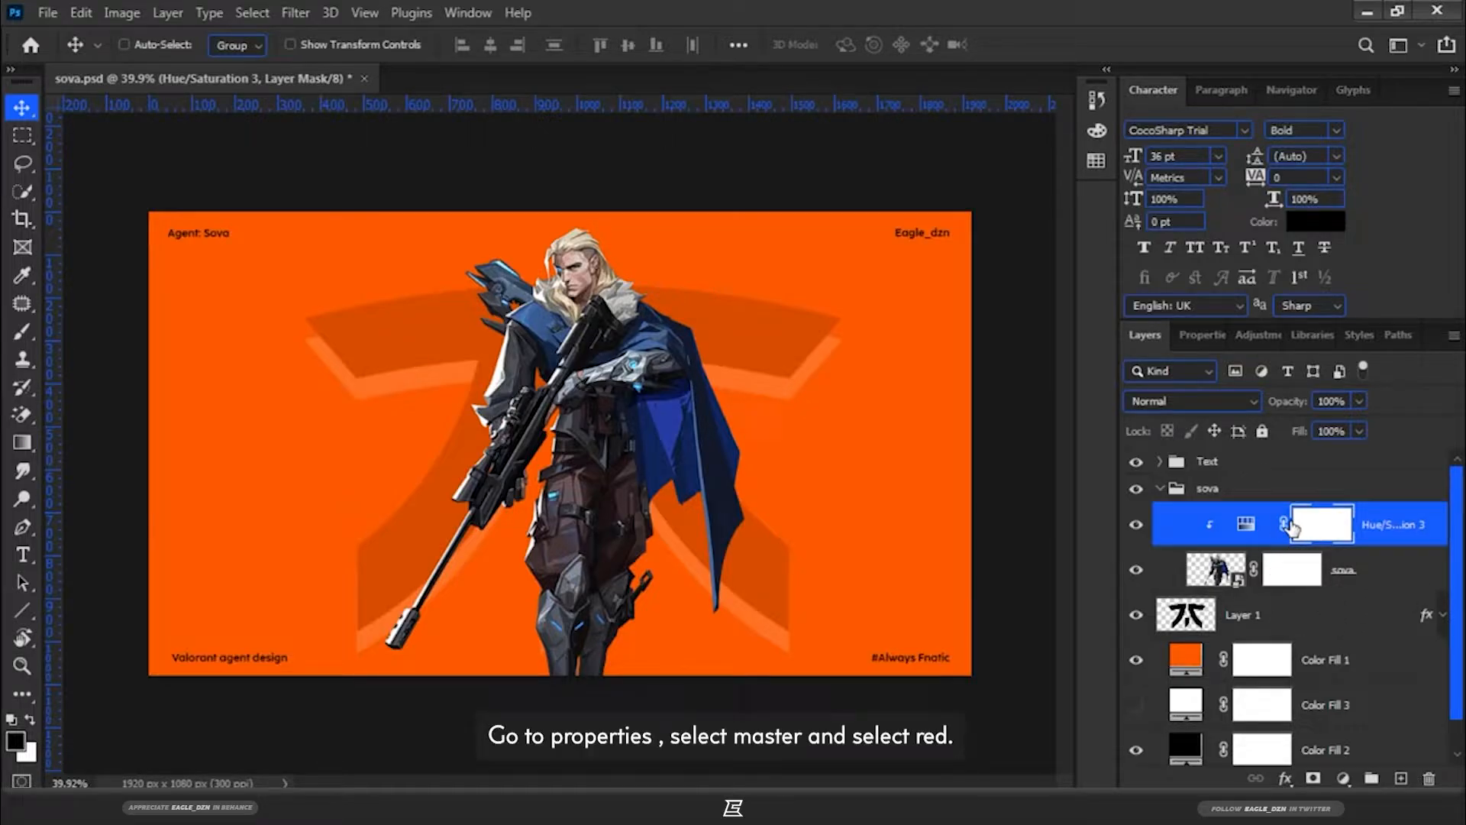
Set the Reds range of the Hue/Saturation adjustment to hue -35
{"action": "left_click", "coordinate": [1198, 335]}
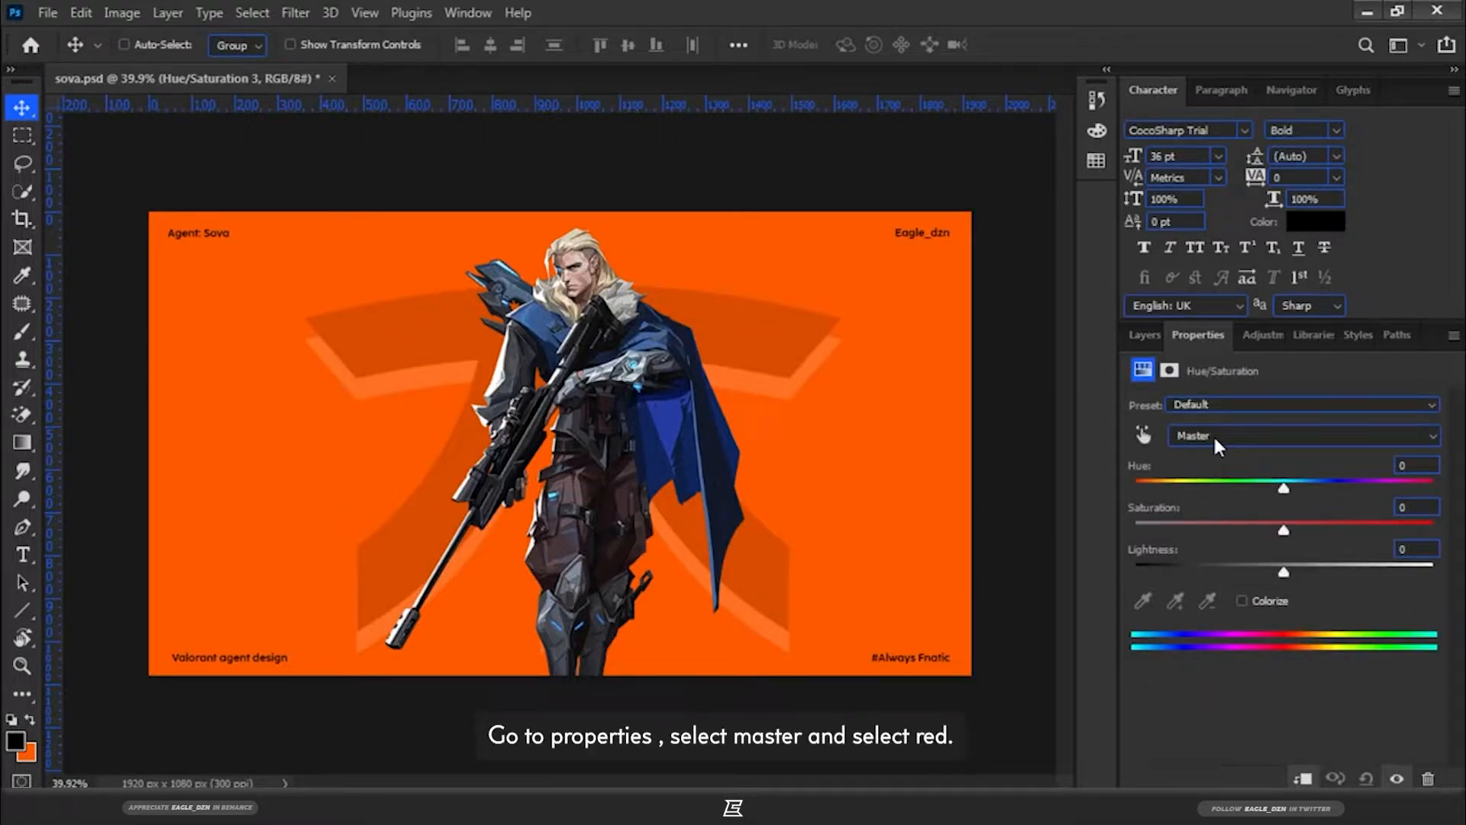
{"action": "left_click", "coordinate": [1300, 435]}
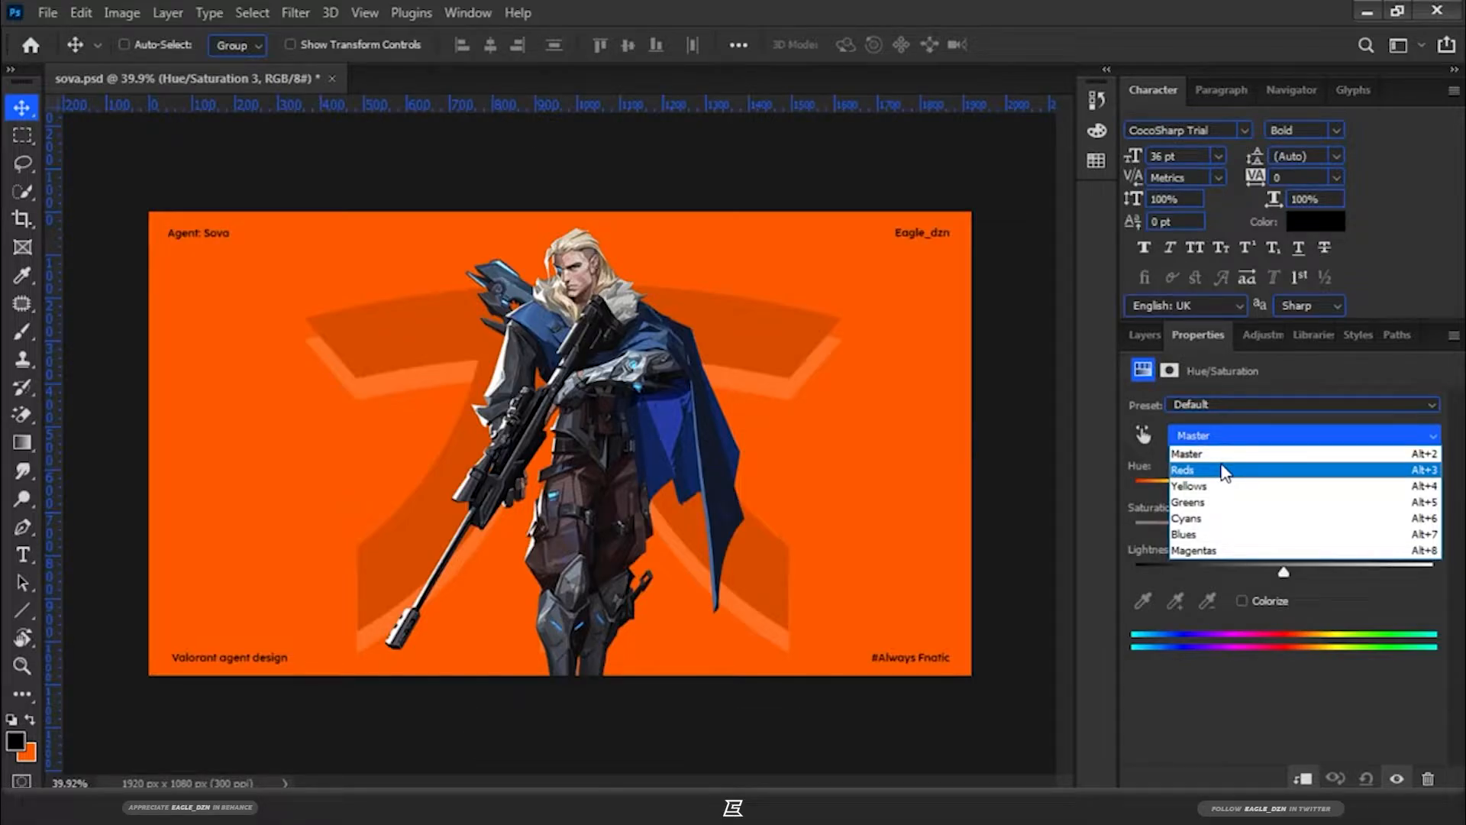
{"action": "left_click", "coordinate": [1185, 469]}
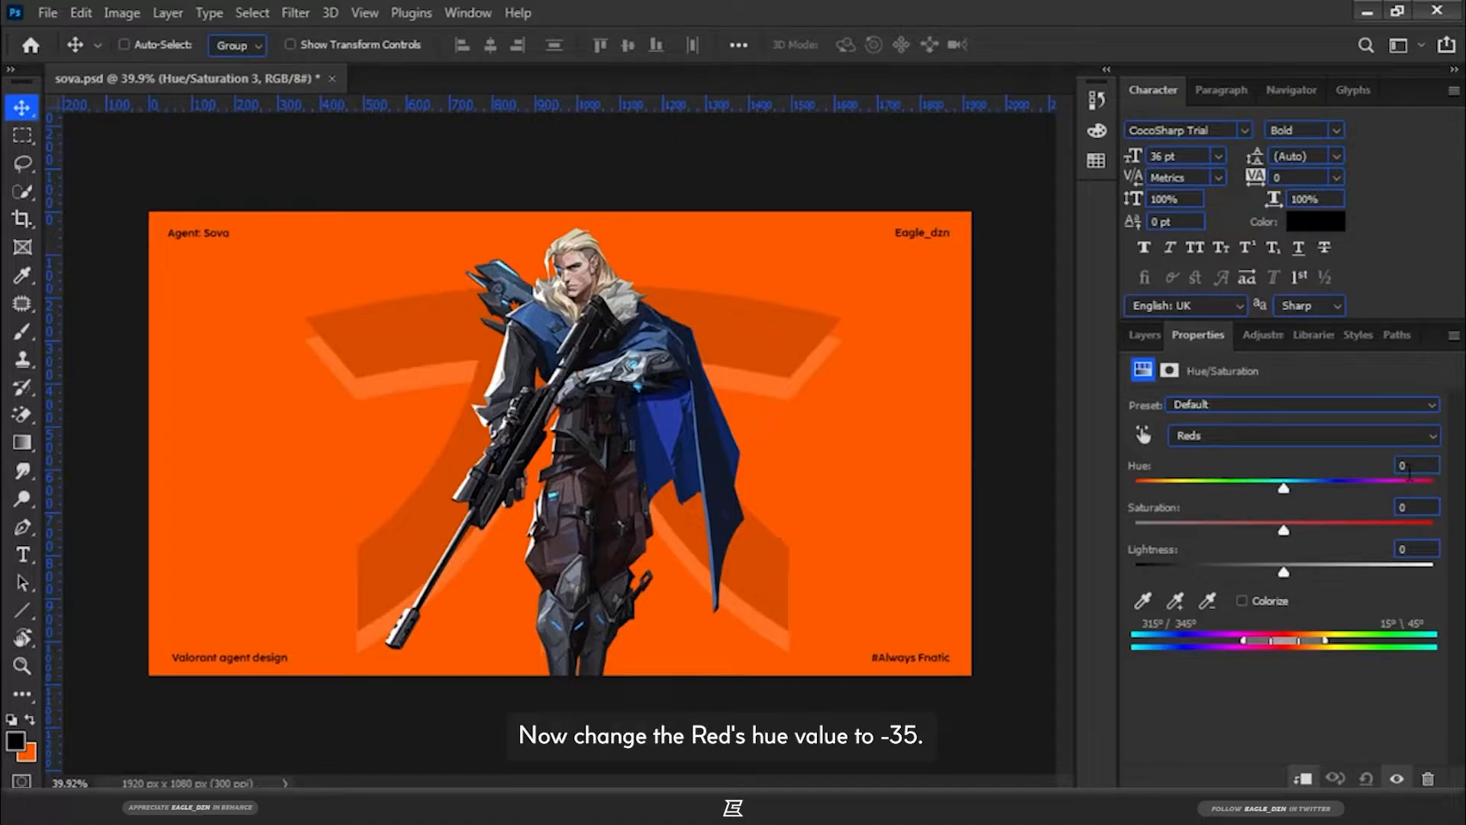
{"action": "left_click", "coordinate": [1415, 466]}
{"action": "type", "text": "-35"}
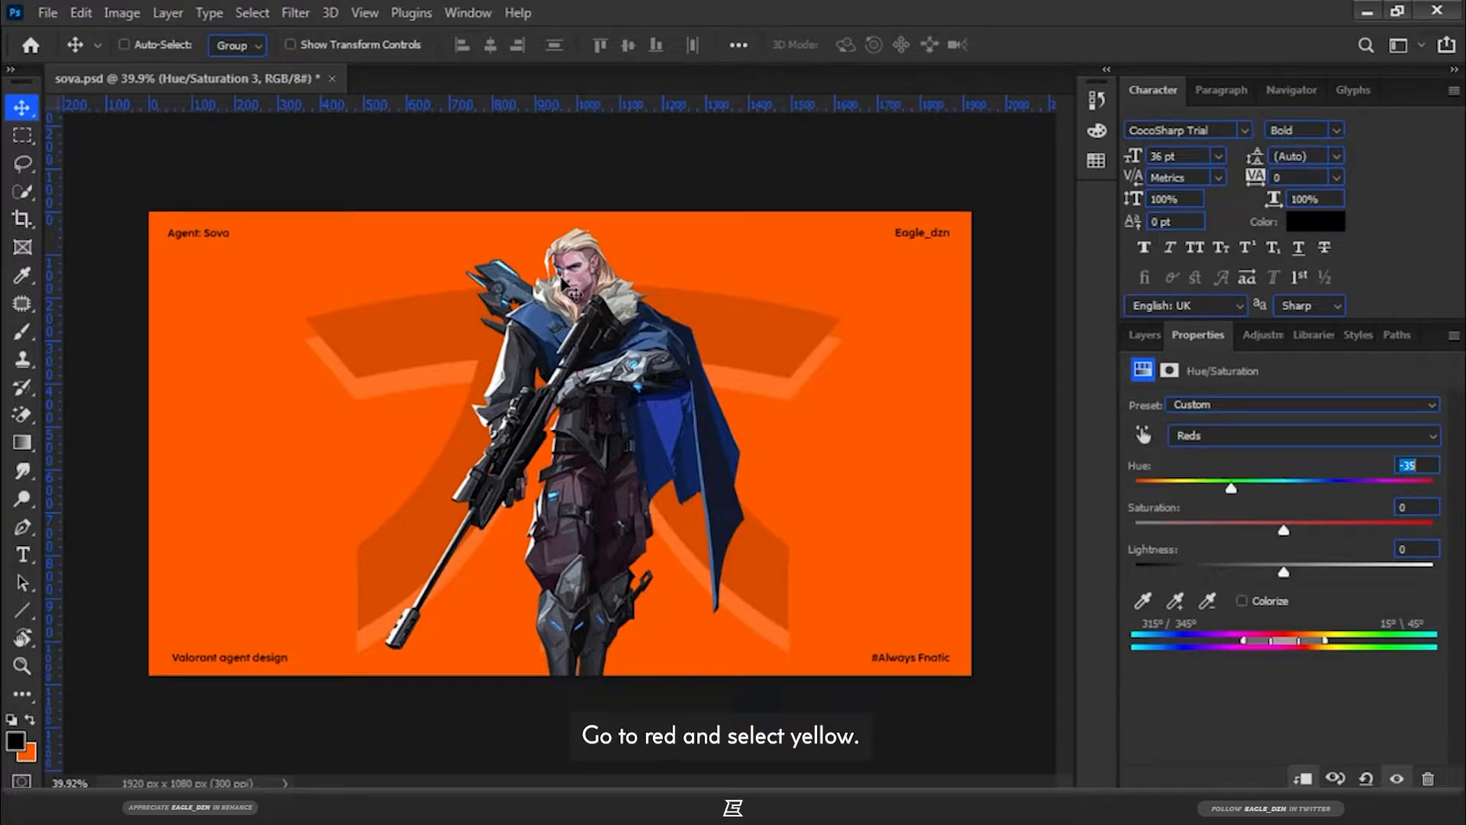
Set the Yellows range to hue +20, saturation -100 and lightness +91
{"action": "left_click", "coordinate": [1300, 435]}
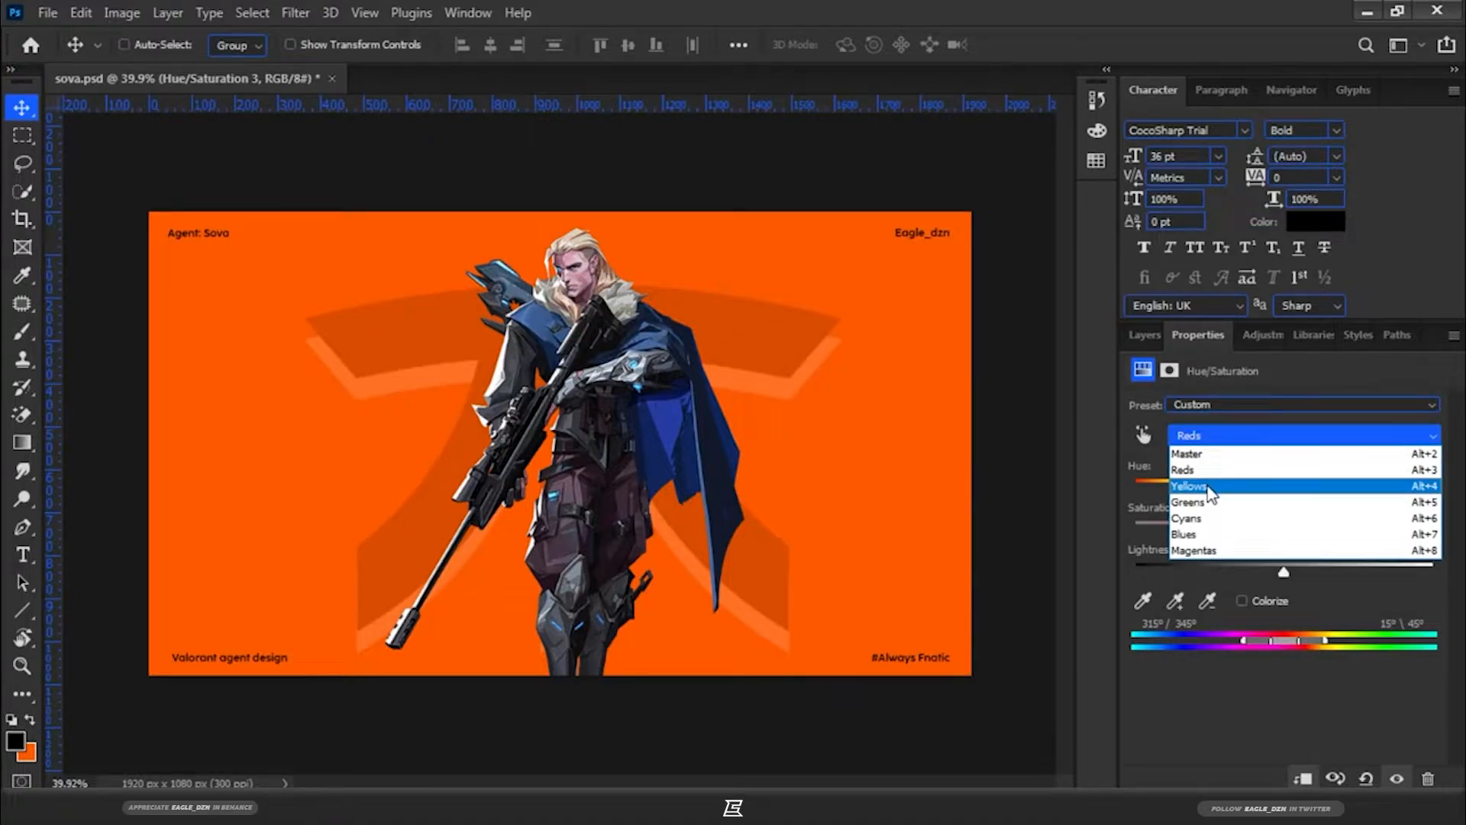
{"action": "left_click", "coordinate": [1188, 485]}
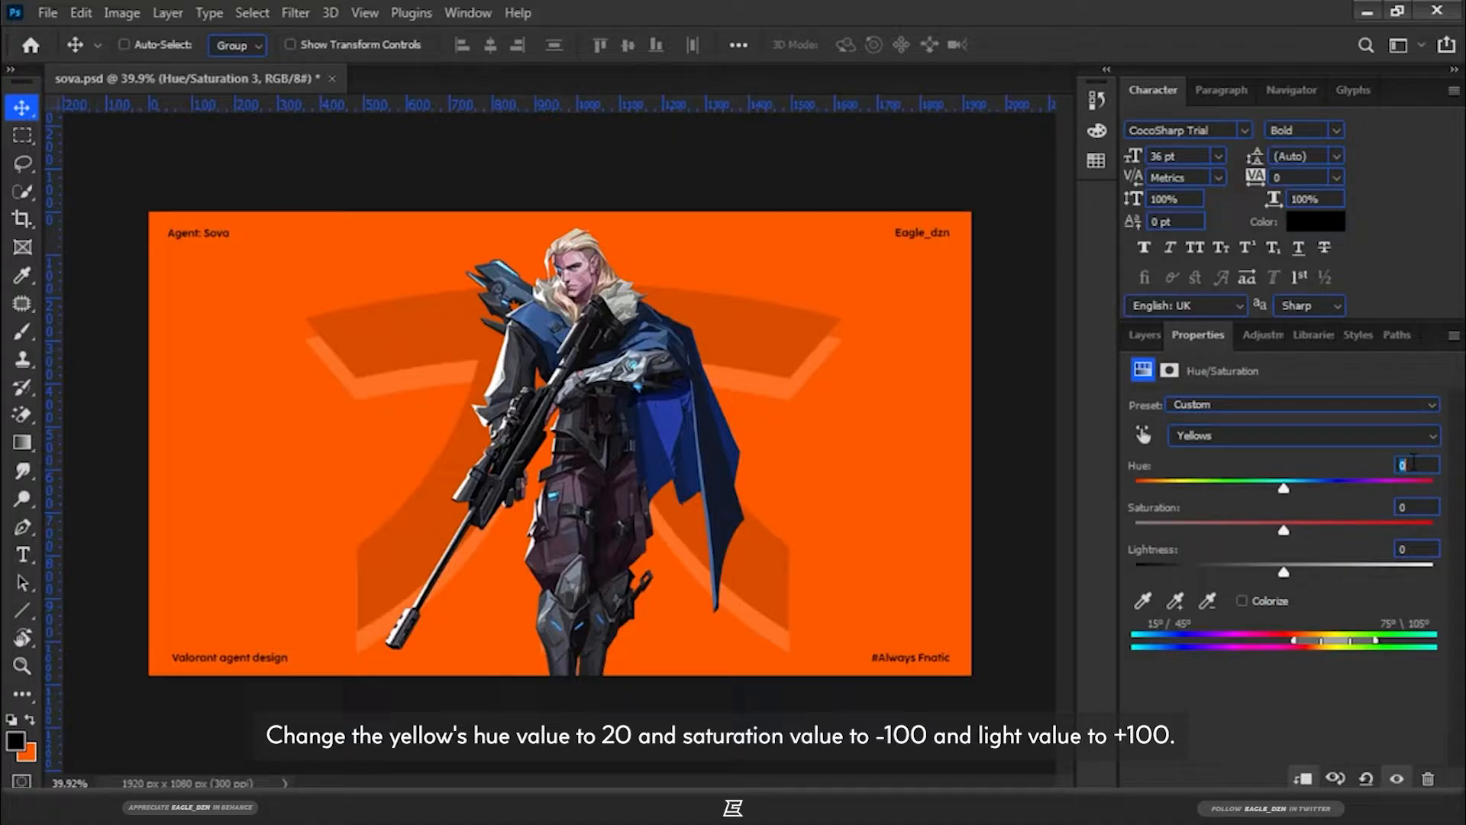
{"action": "type", "text": "20"}
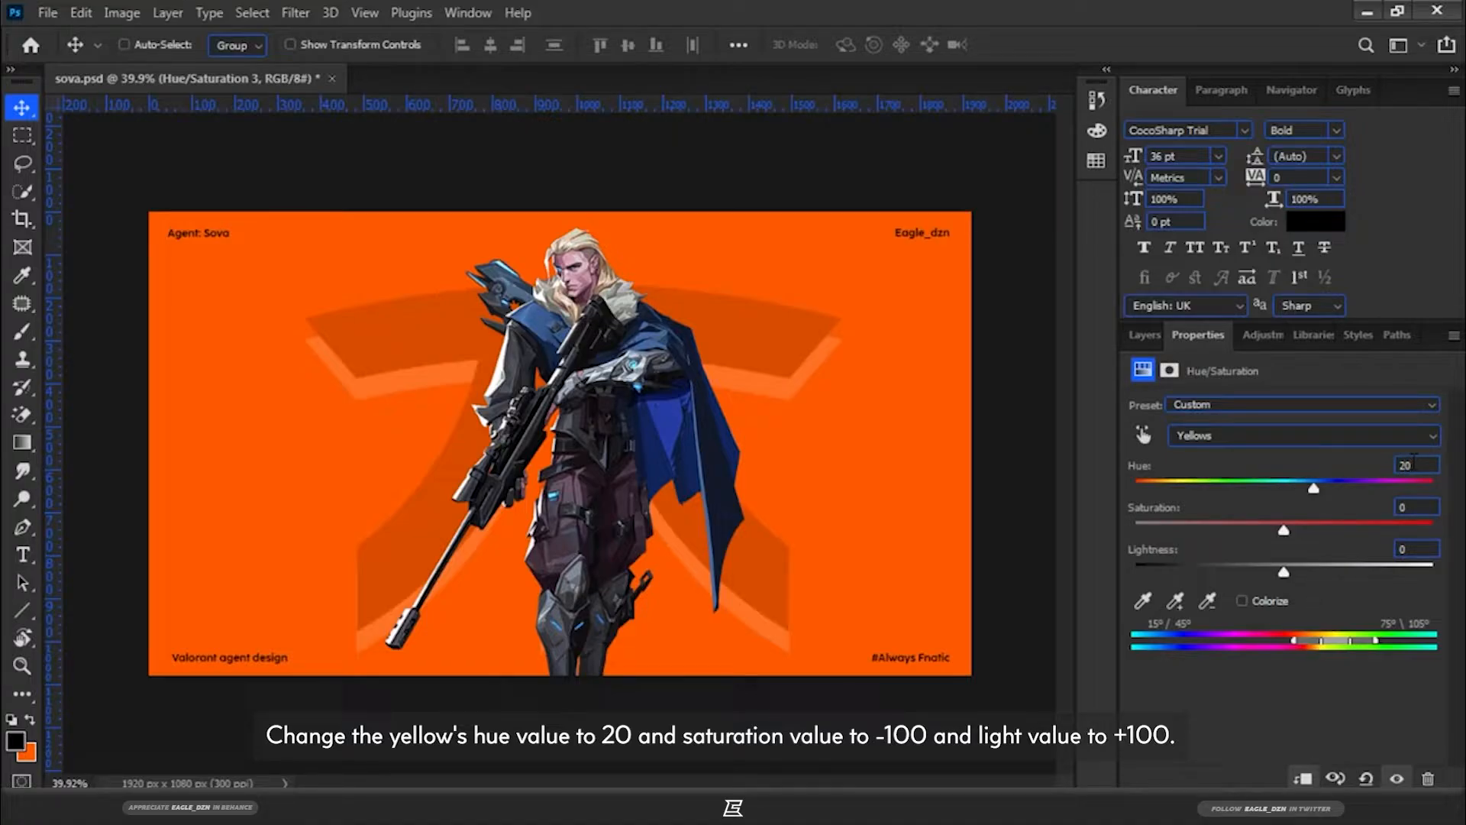
{"action": "left_click_drag", "start_coordinate": [1282, 530], "coordinate": [1257, 530]}
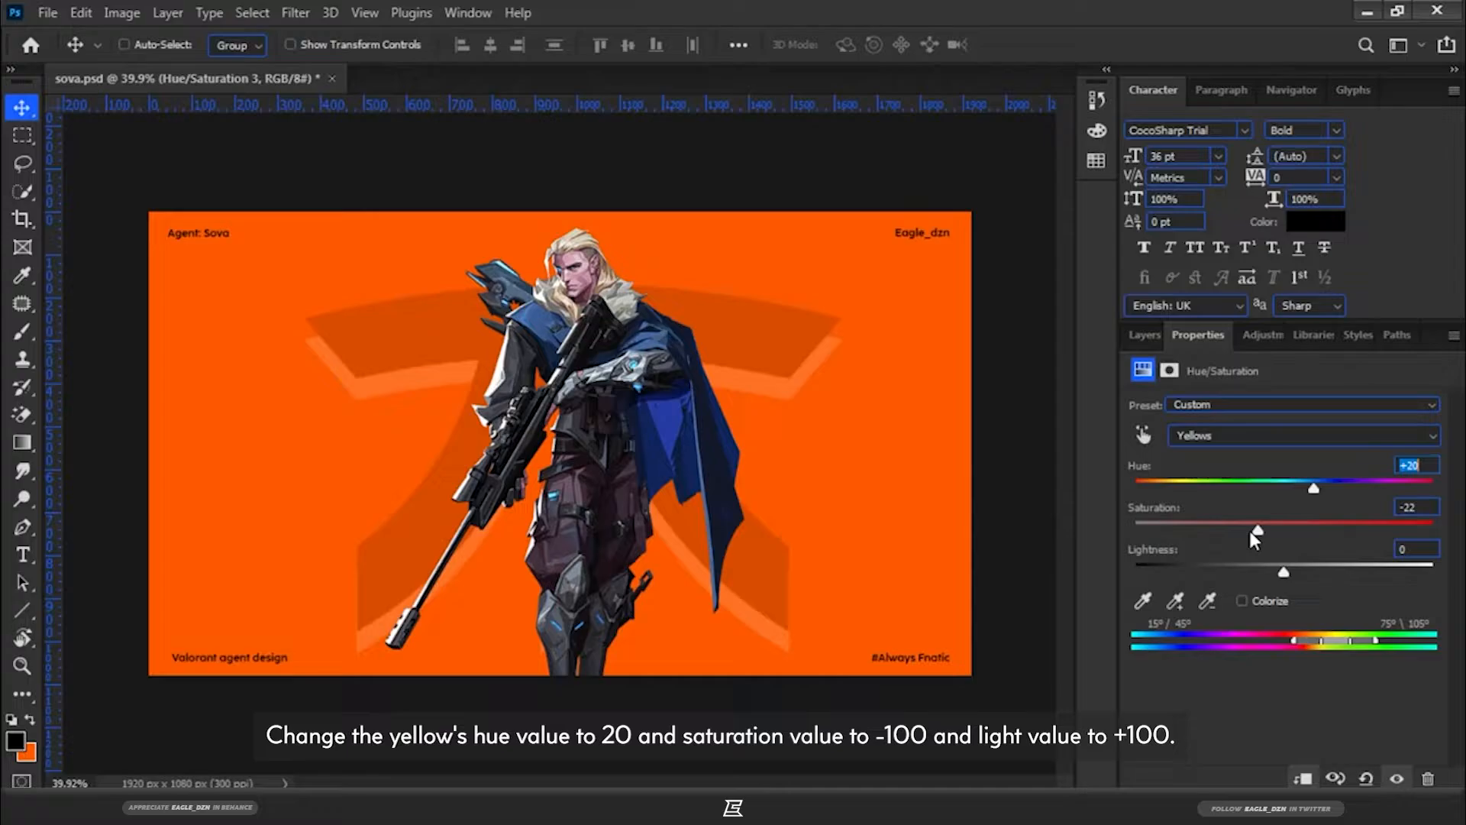
{"action": "left_click_drag", "start_coordinate": [1256, 528], "coordinate": [1132, 528]}
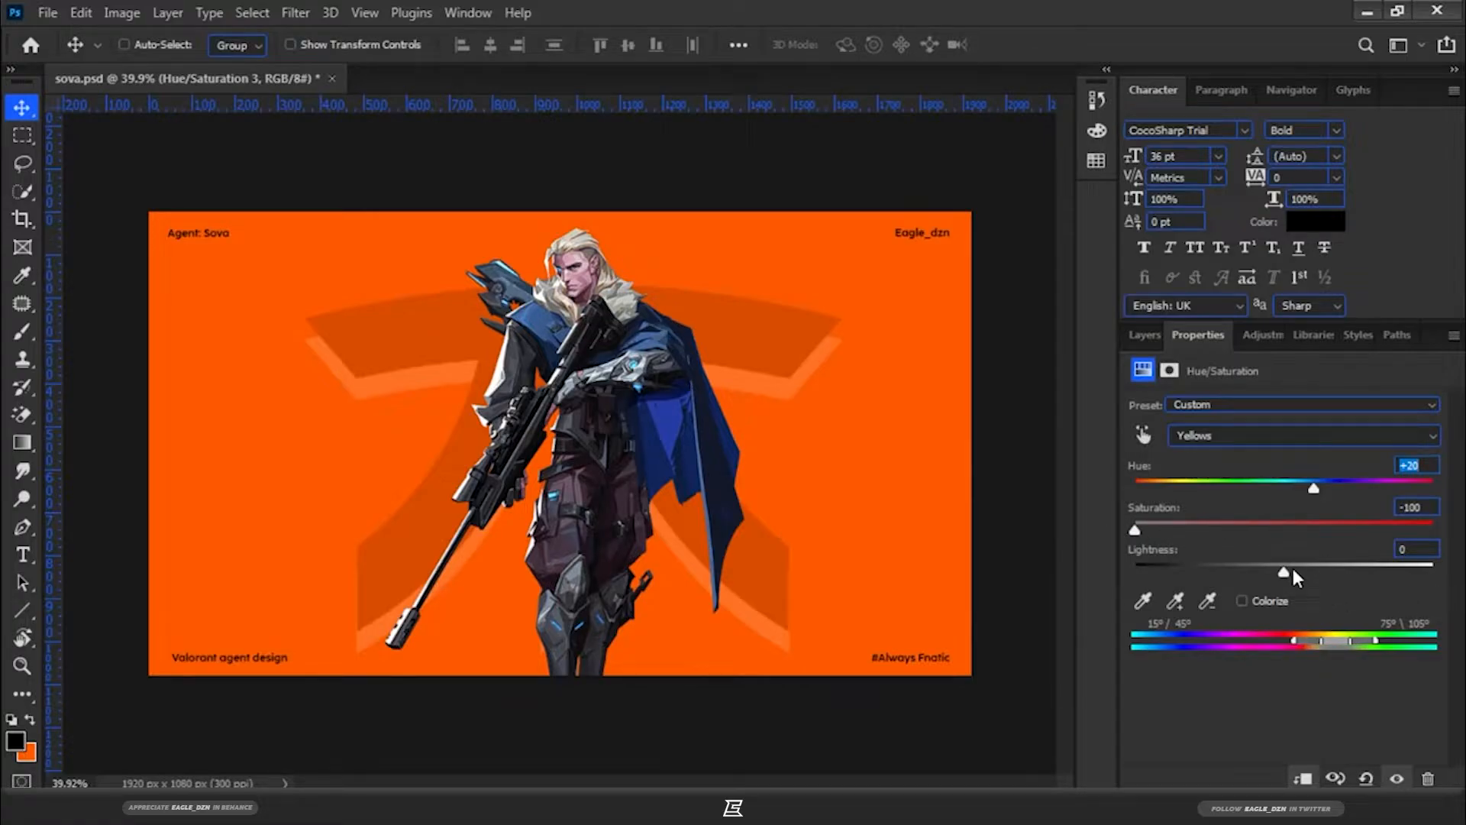
{"action": "left_click_drag", "start_coordinate": [1256, 569], "coordinate": [1417, 570]}
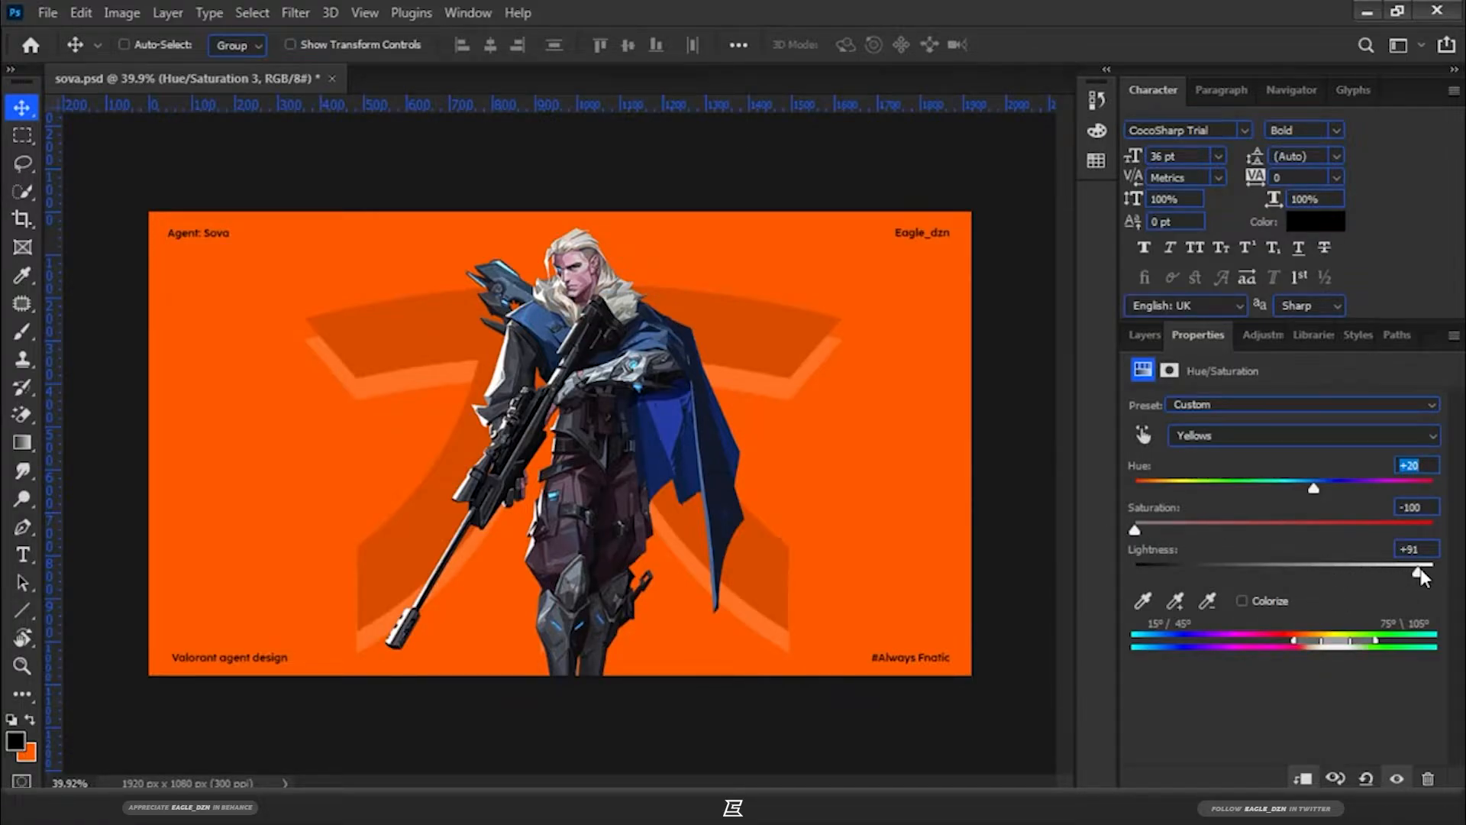
Set Greens hue to +20 and Cyans hue to +180 with raised saturation
{"action": "left_click", "coordinate": [1300, 435]}
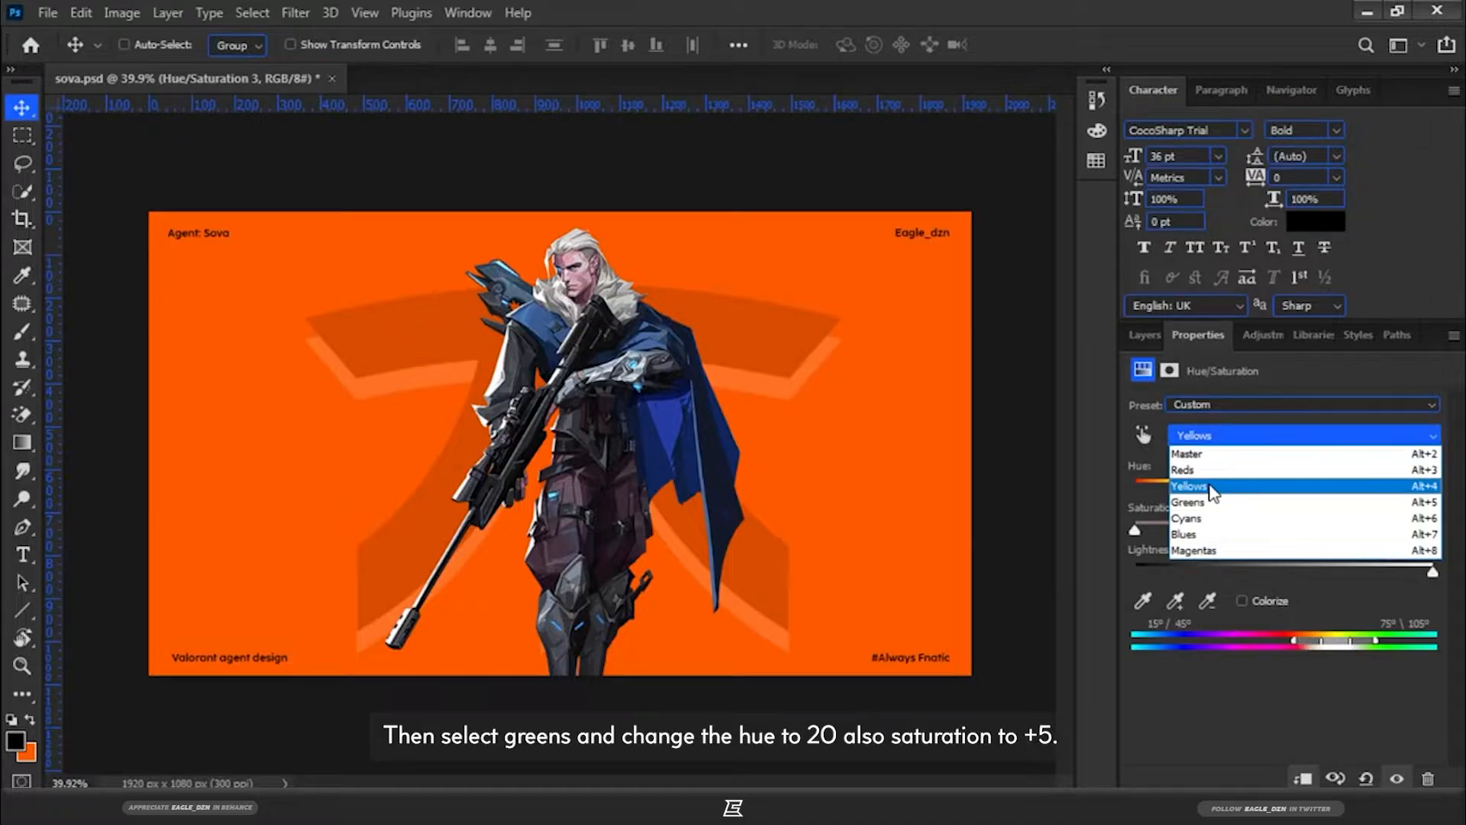
{"action": "left_click", "coordinate": [1188, 503]}
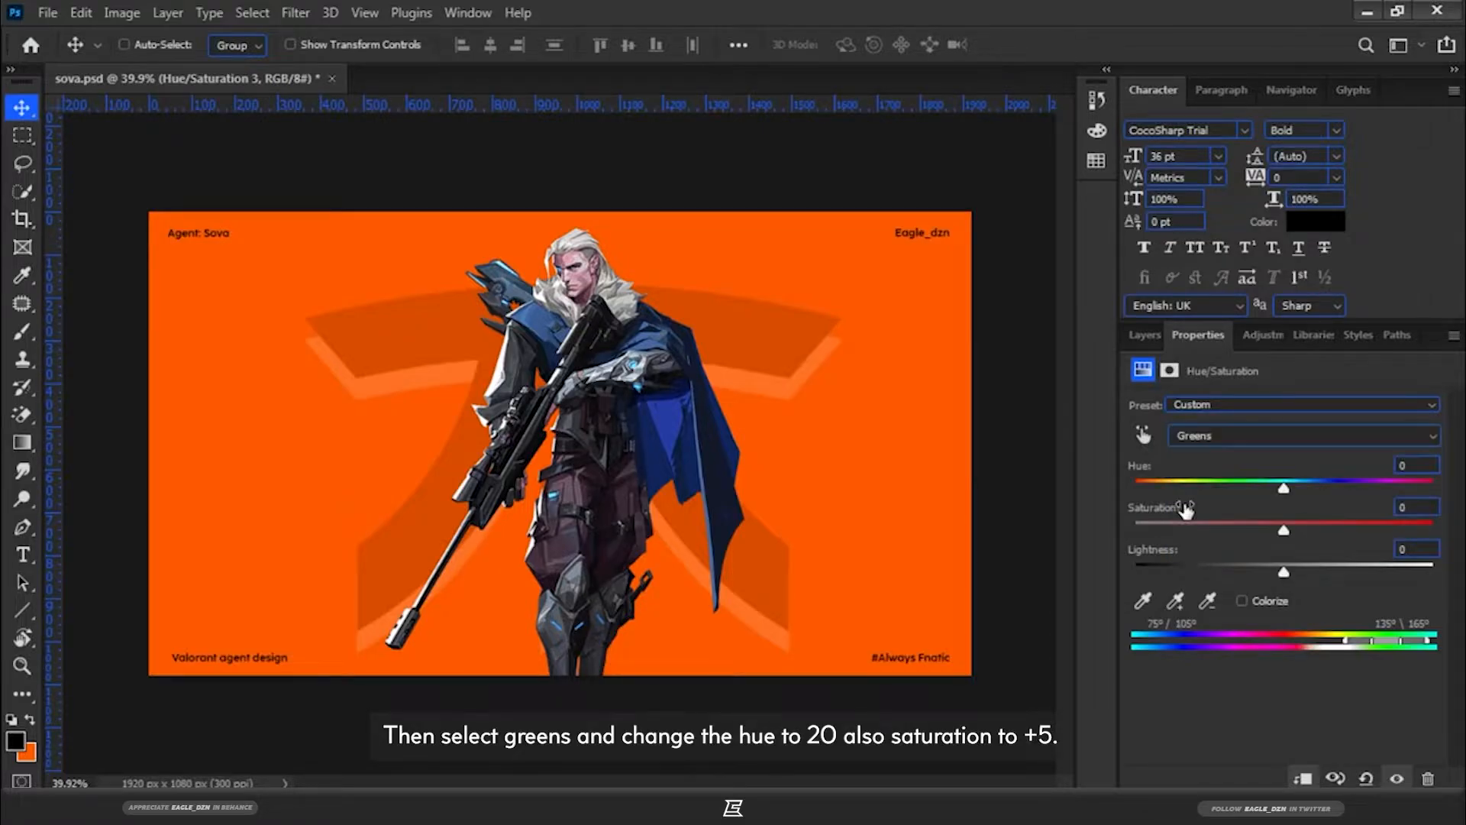
{"action": "left_click", "coordinate": [1414, 464]}
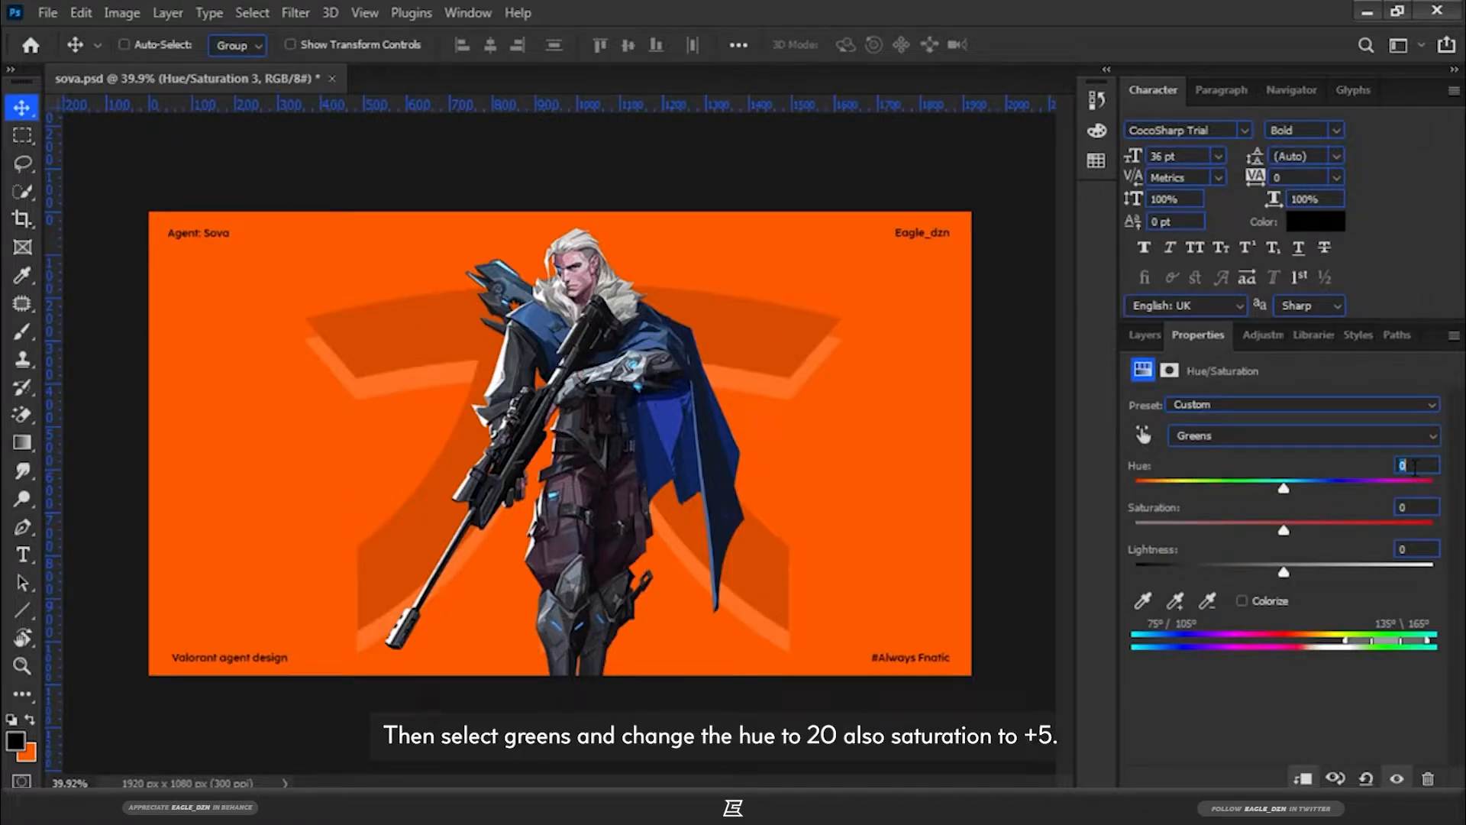
{"action": "type", "text": "20"}
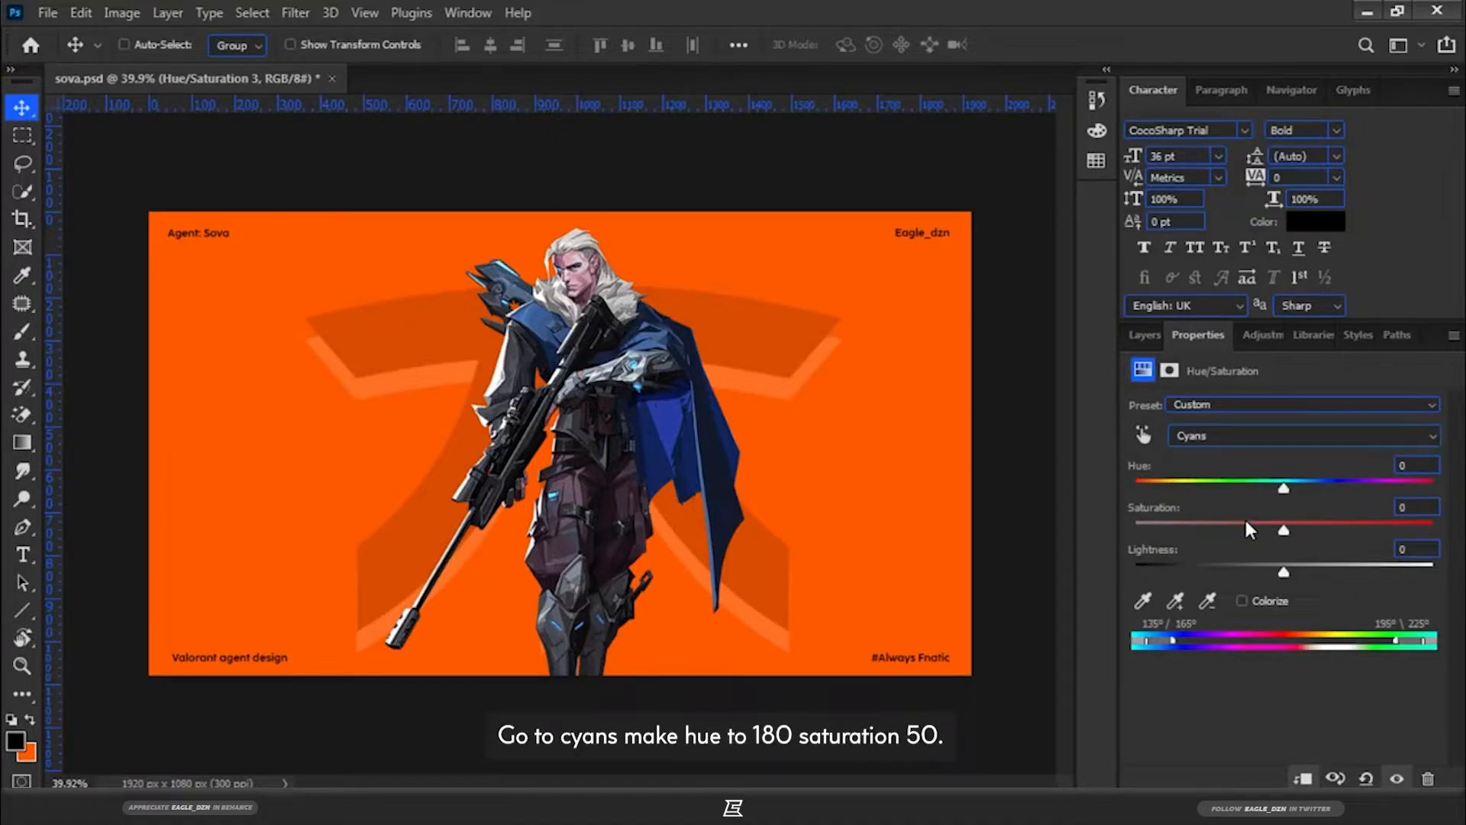
{"action": "left_click", "coordinate": [1416, 466]}
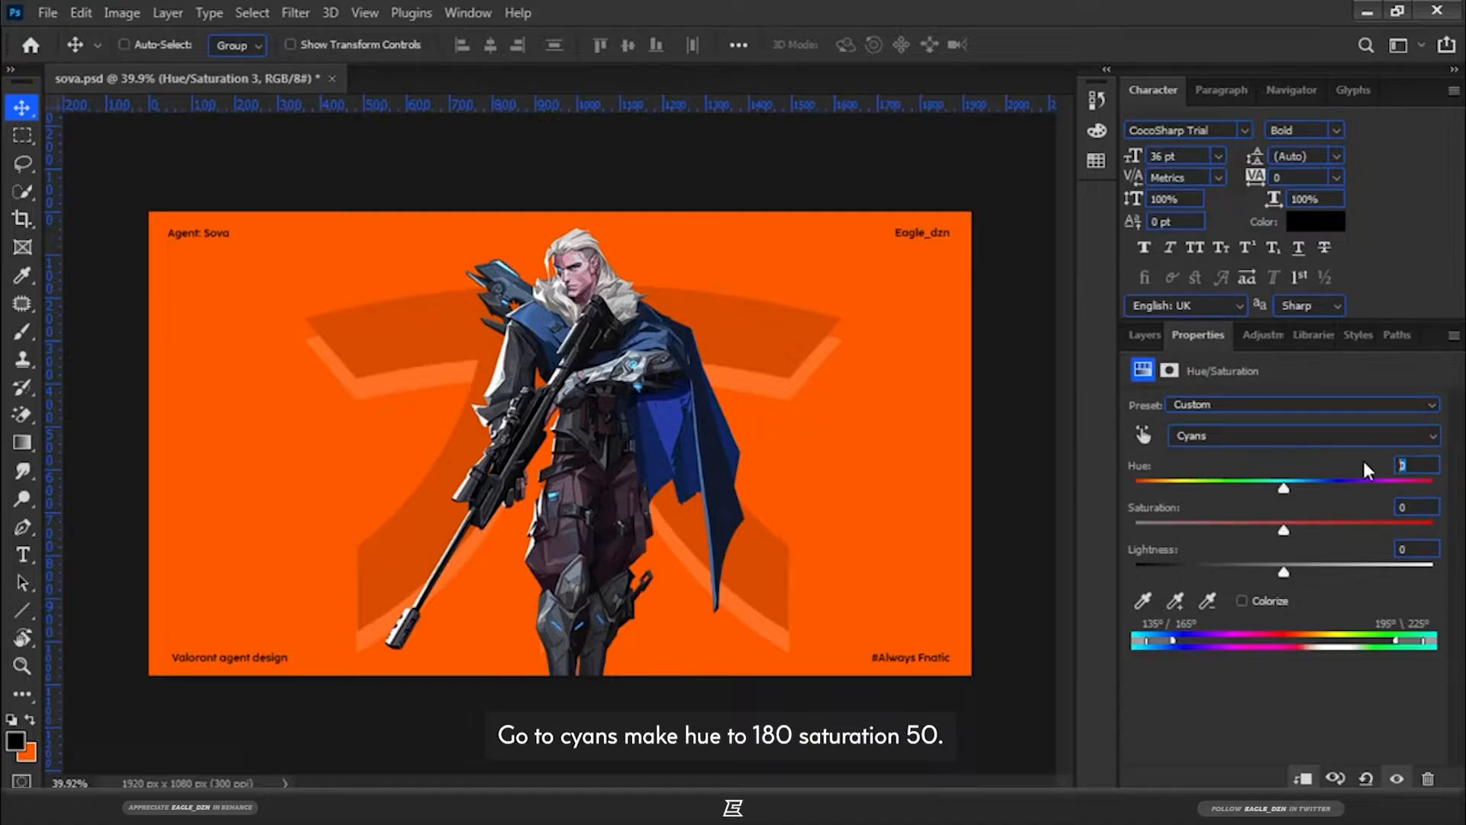
{"action": "type", "text": "180"}
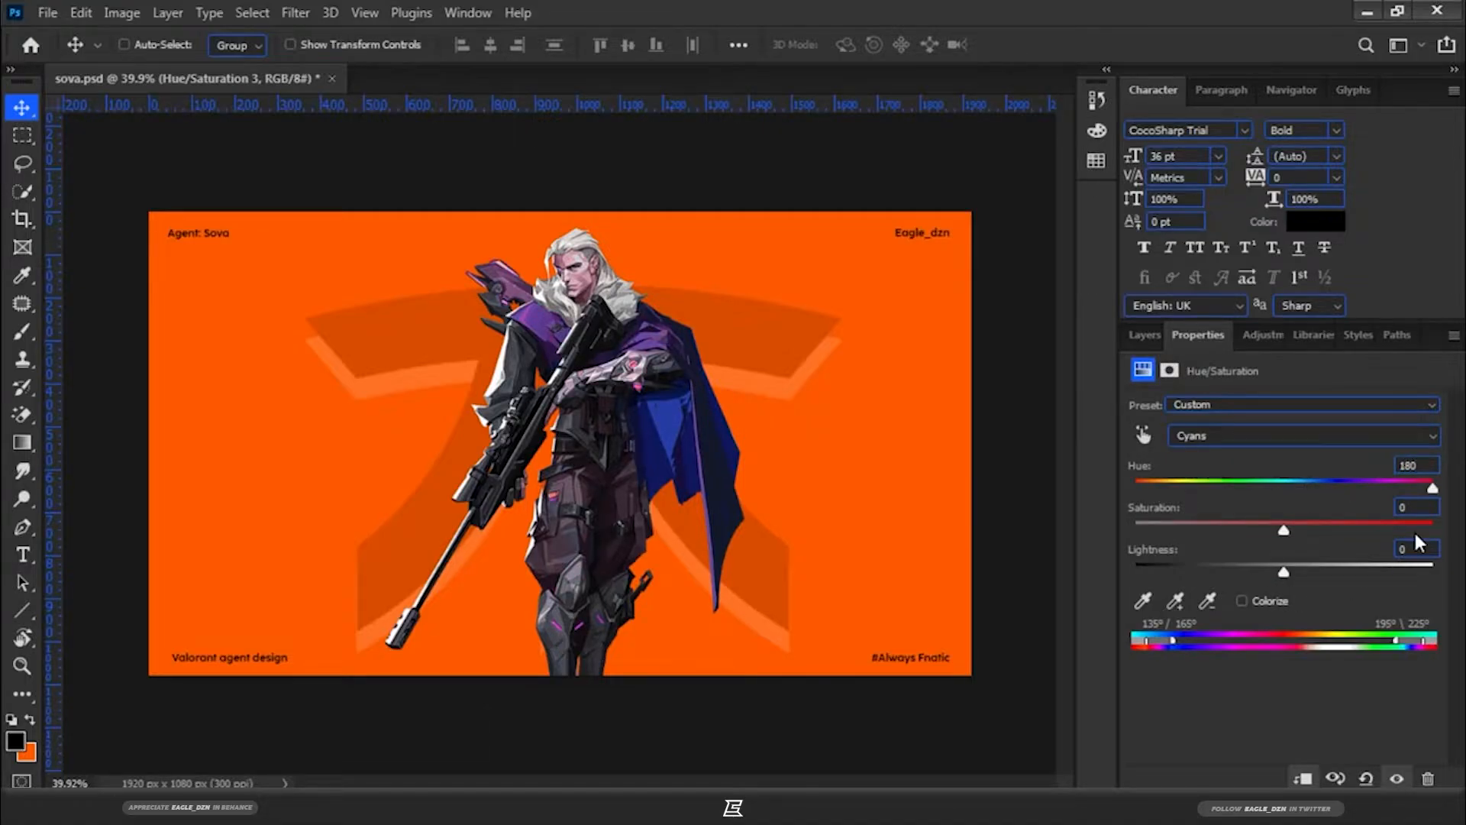
{"action": "left_click_drag", "start_coordinate": [1284, 530], "coordinate": [1357, 529]}
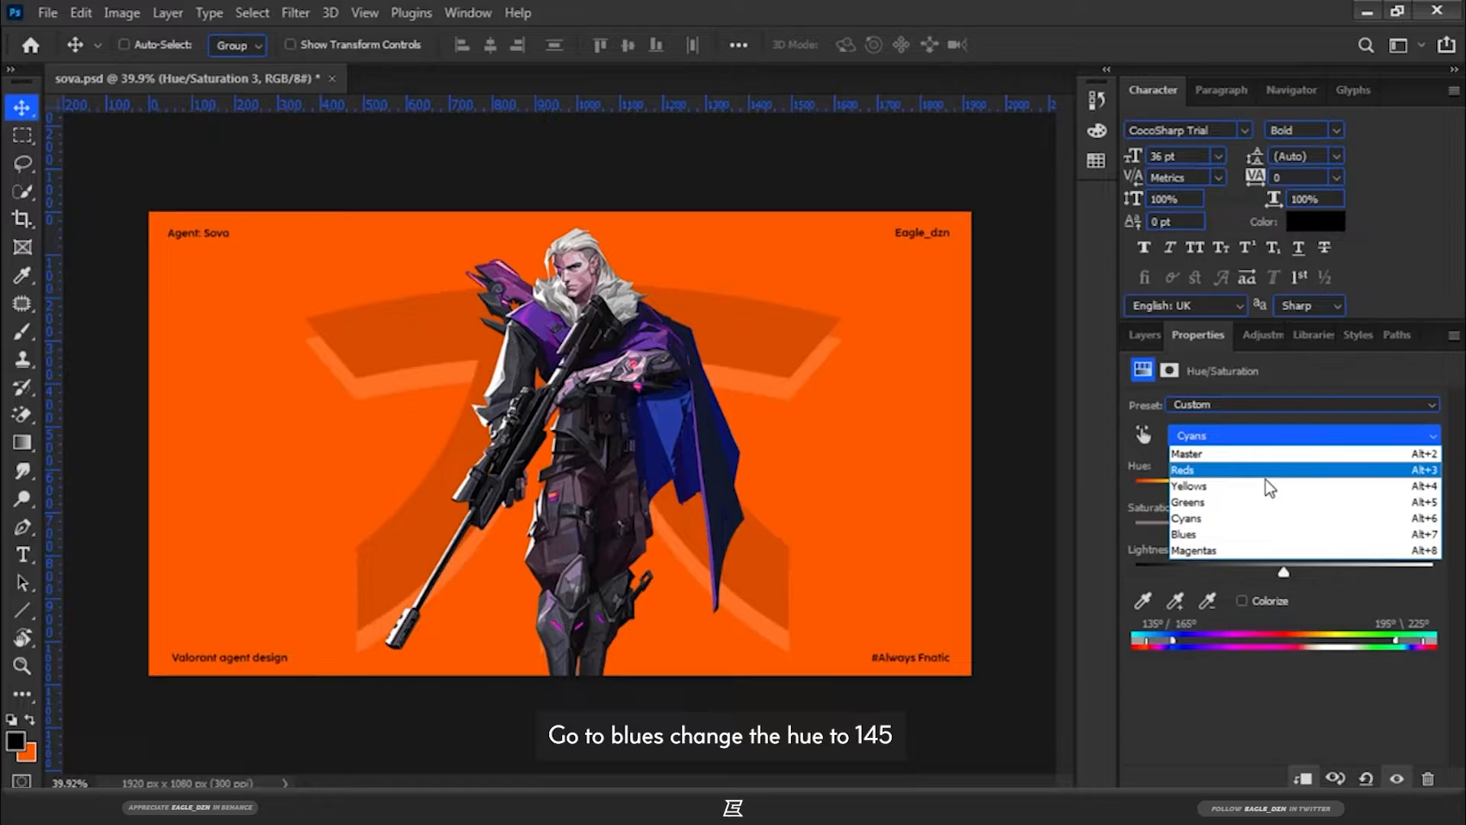
Shift Blues to hue +145 with saturation 20 so the cape turns orange, then target Magentas
{"action": "left_click", "coordinate": [1184, 535]}
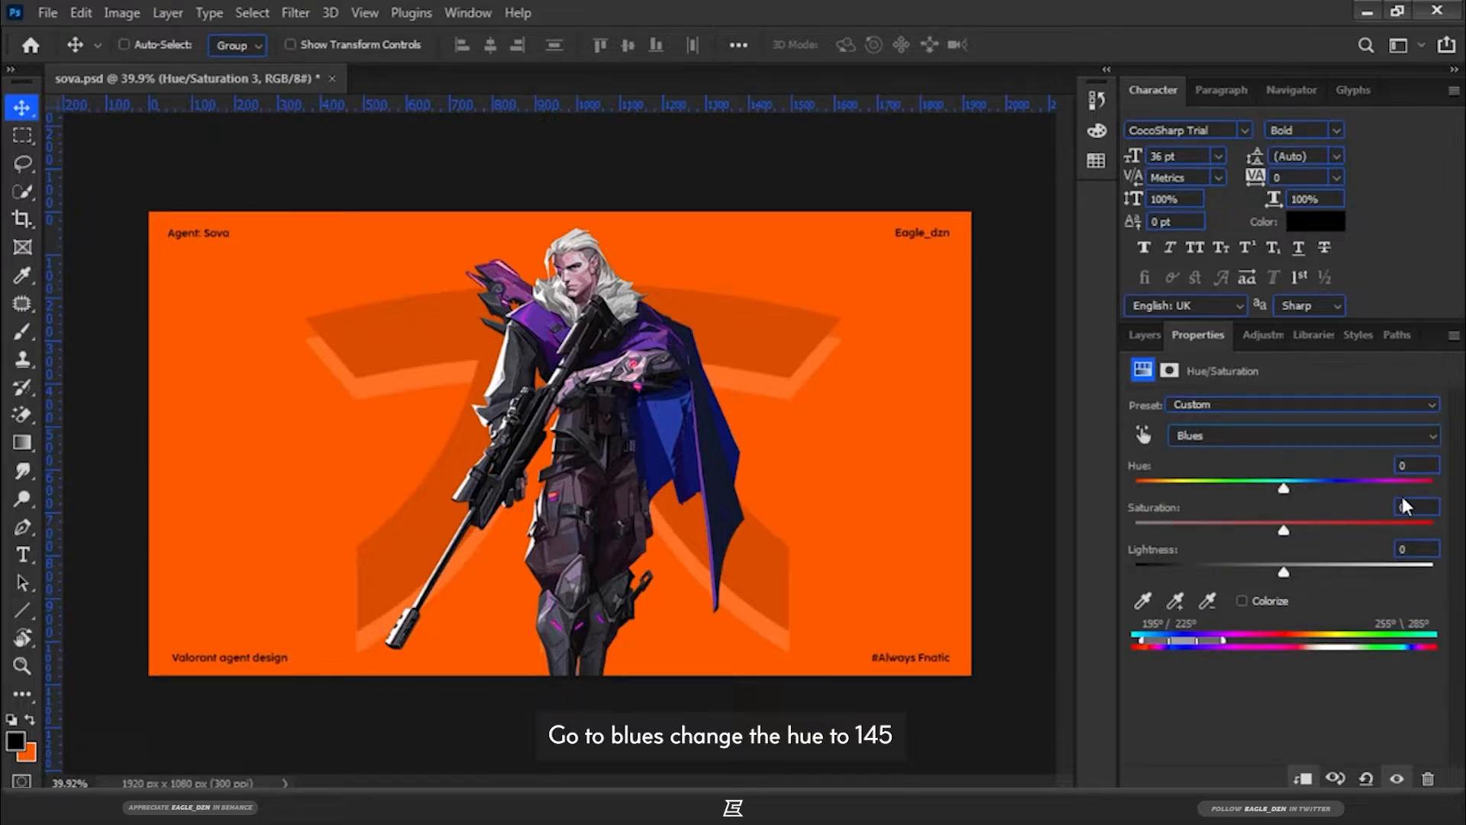
{"action": "left_click", "coordinate": [1414, 464]}
{"action": "type", "text": "145"}
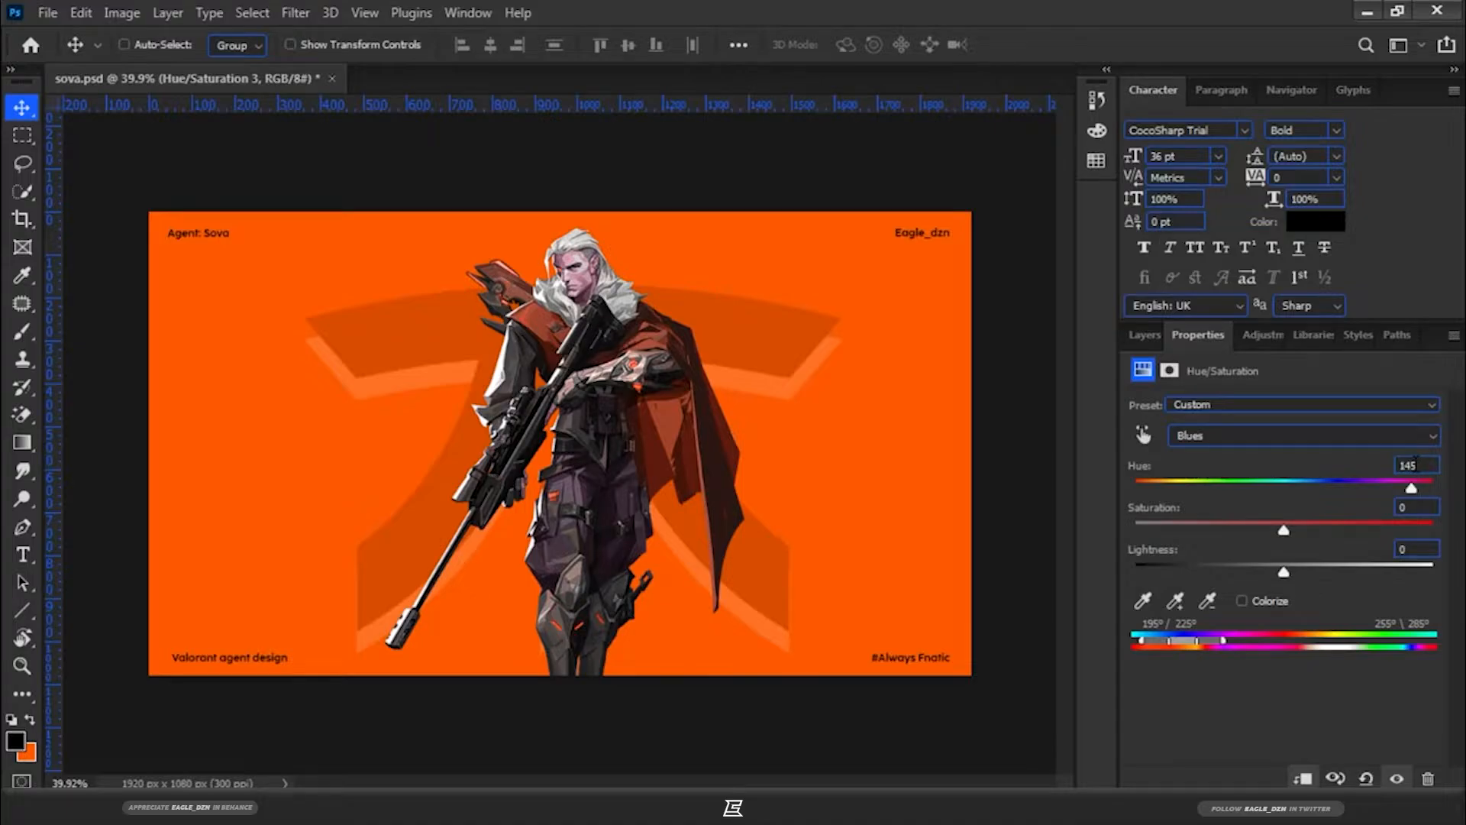
{"action": "mouse_move", "coordinate": [734, 510]}
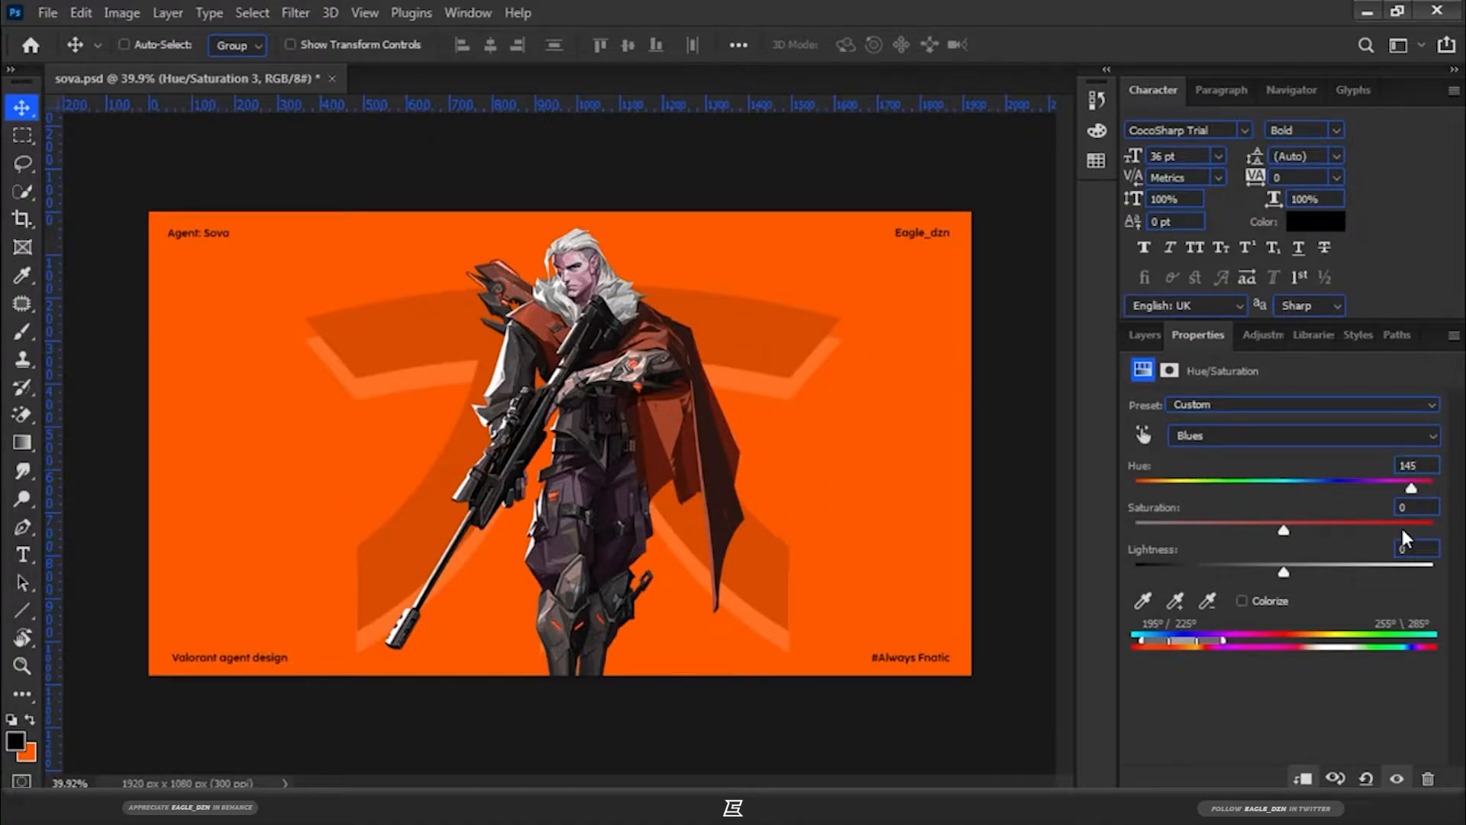
{"action": "type", "text": "20"}
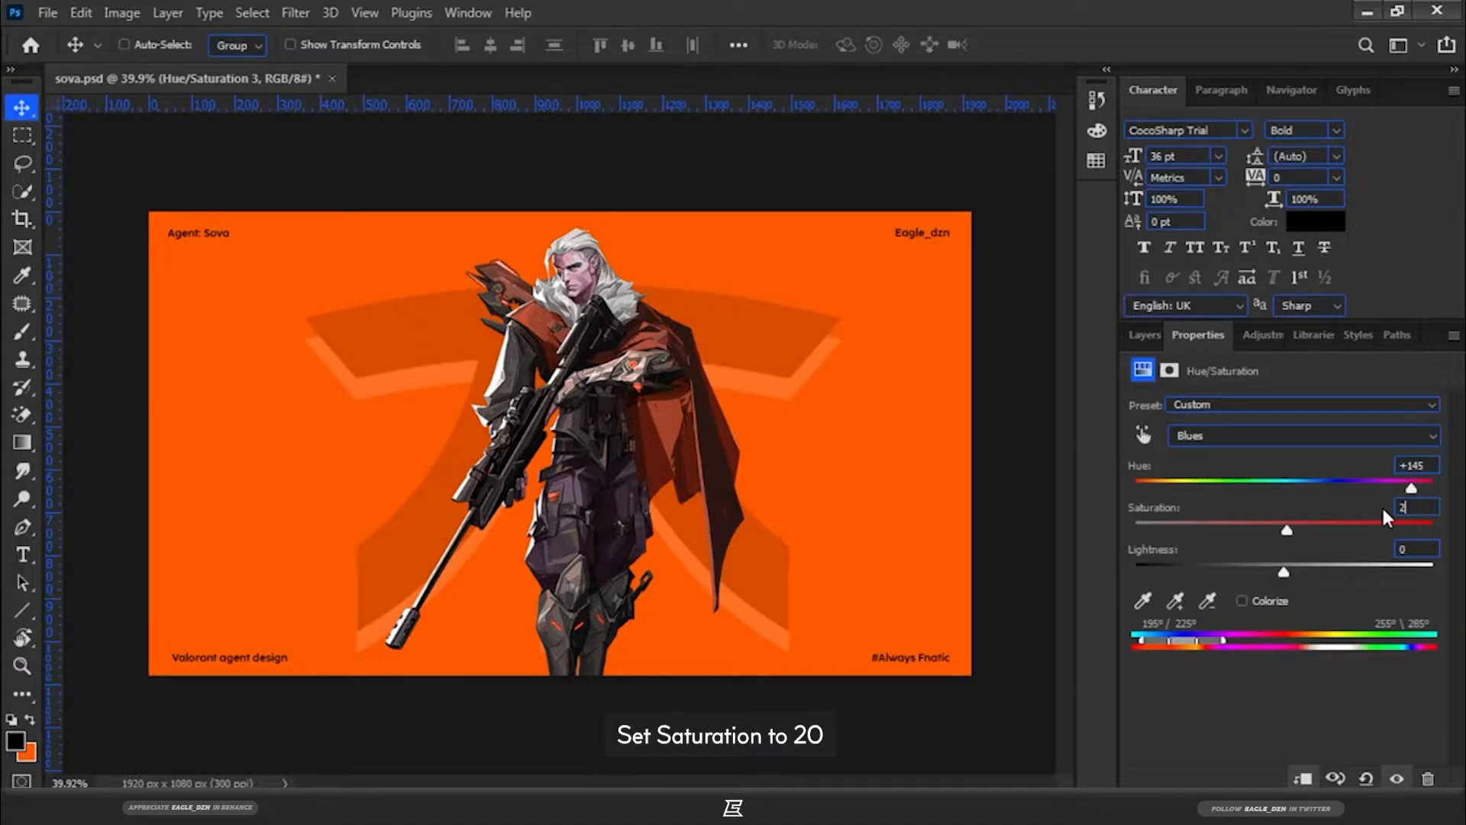
{"action": "type", "text": "20"}
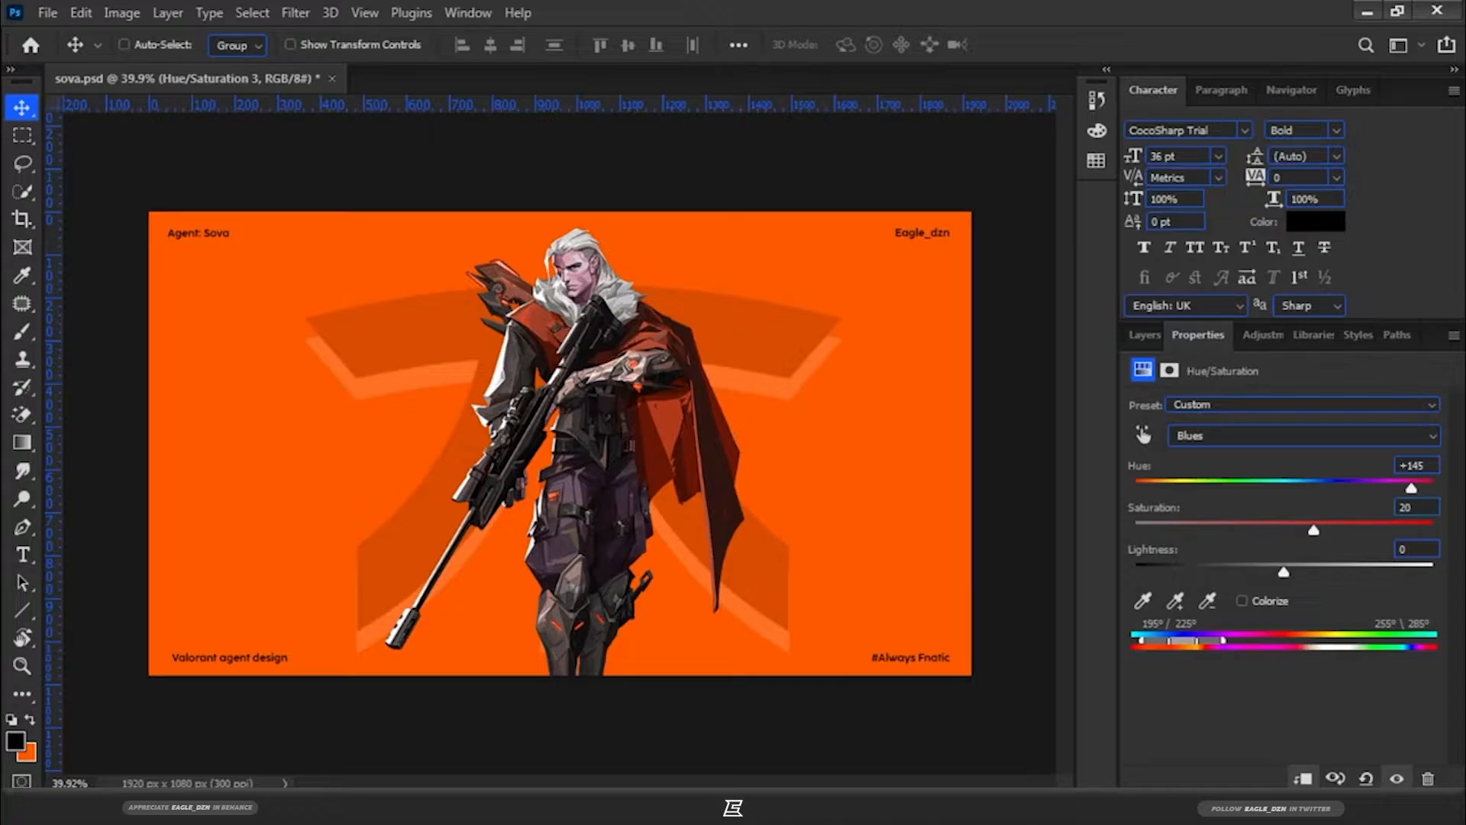
{"action": "left_click", "coordinate": [1299, 436]}
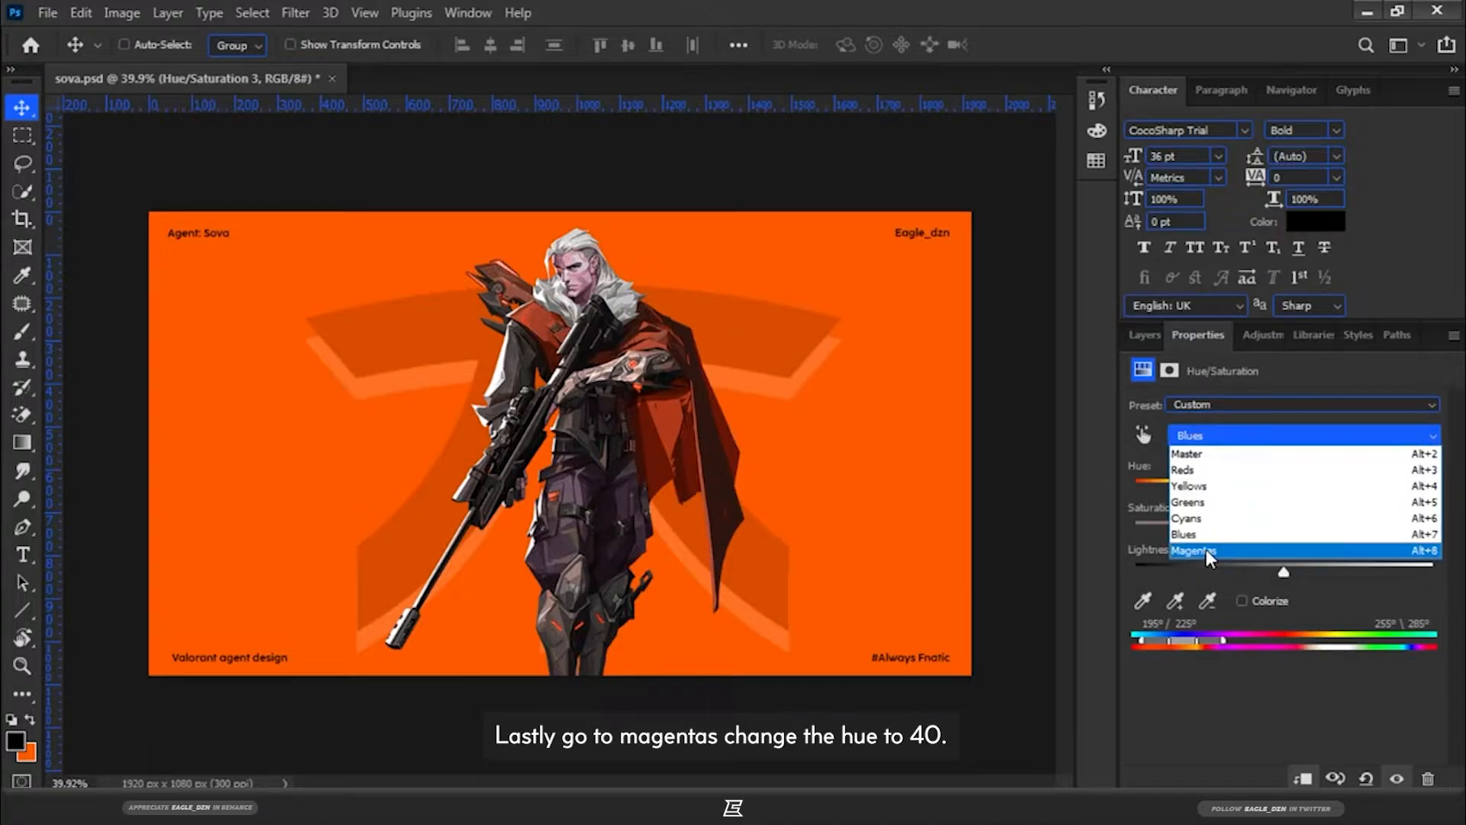
{"action": "left_click", "coordinate": [1197, 552]}
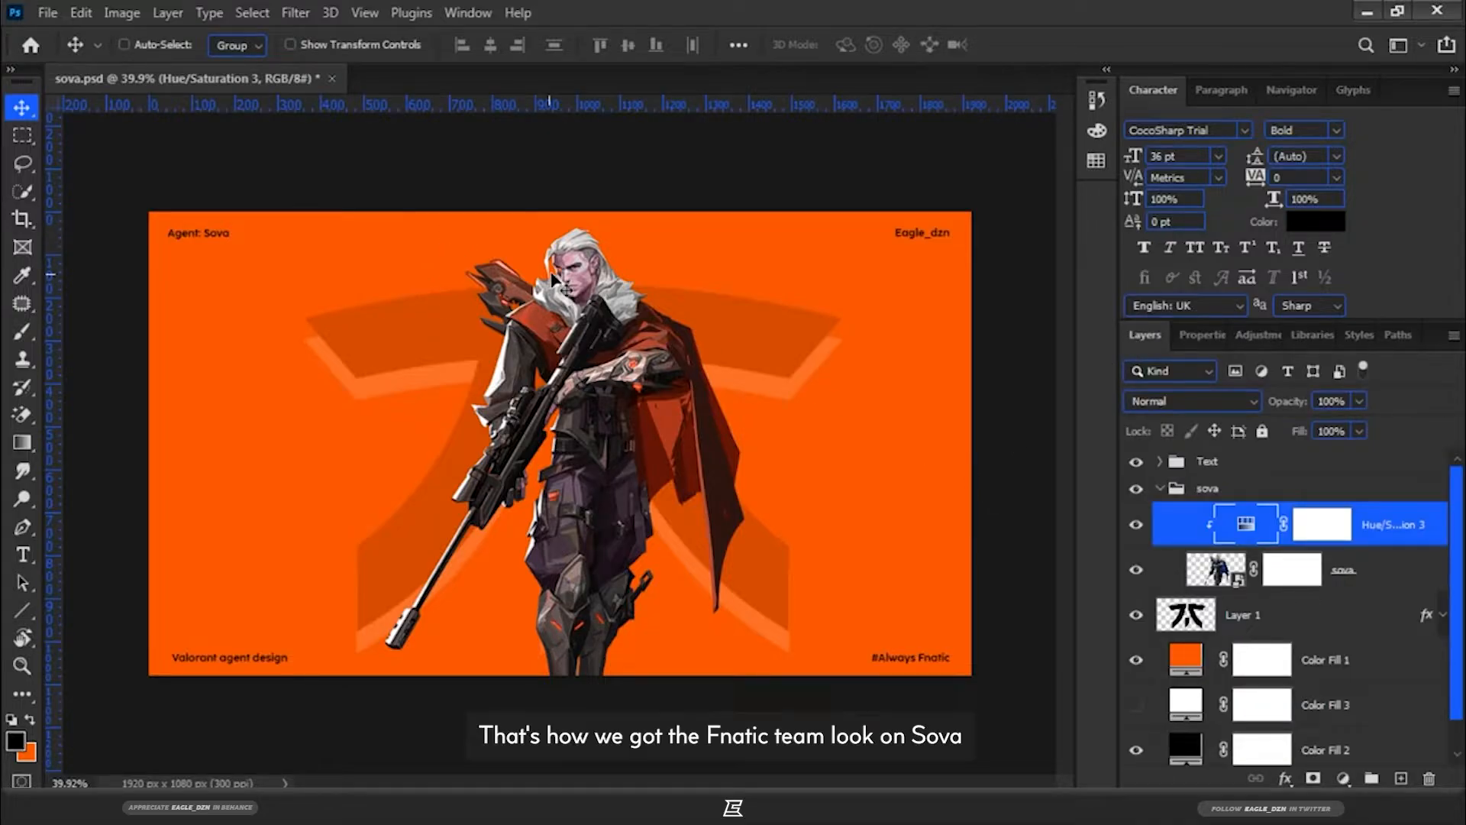
{"action": "mouse_move", "coordinate": [635, 406]}
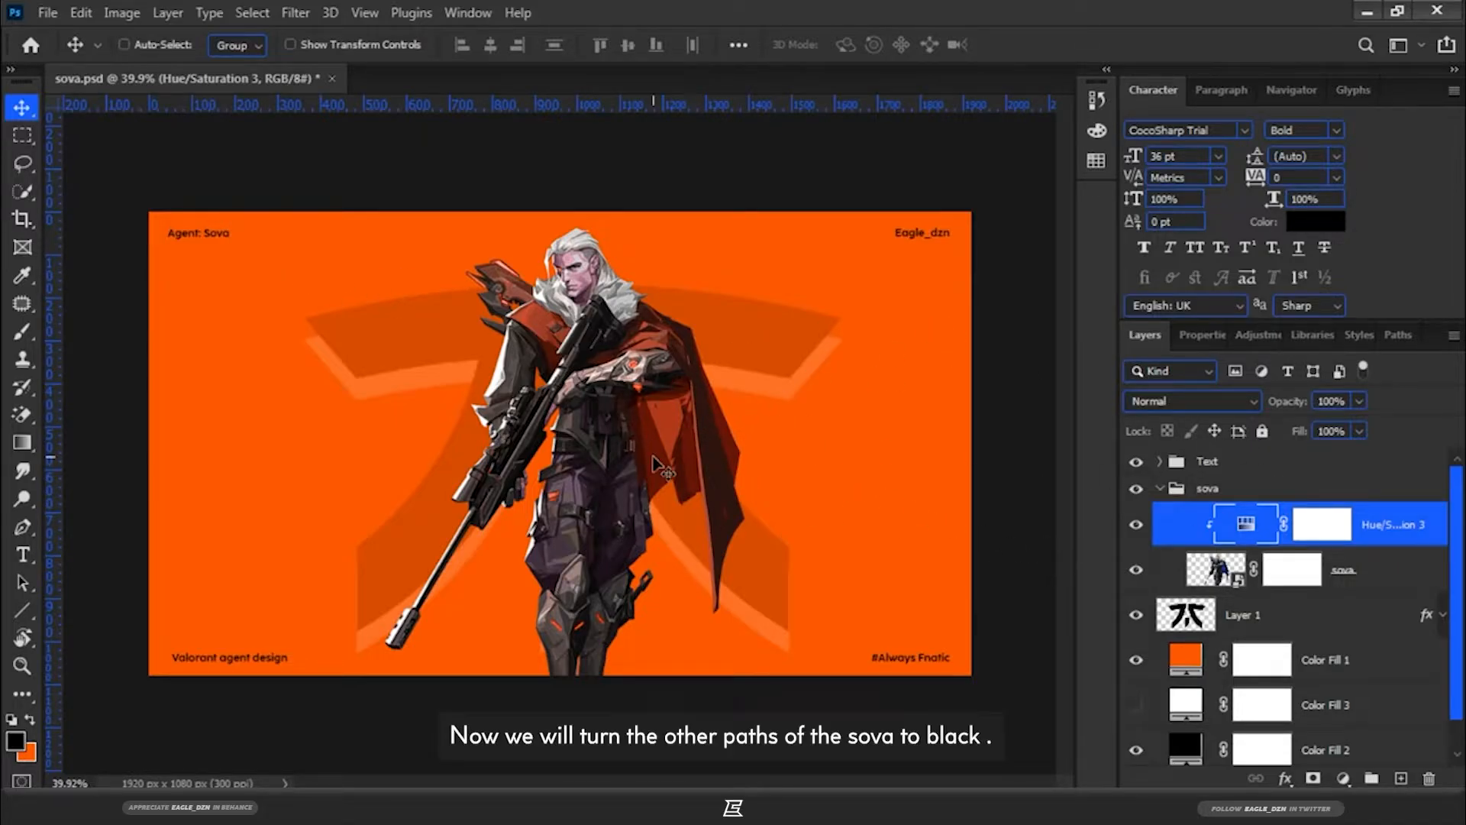
{"action": "mouse_move", "coordinate": [626, 449]}
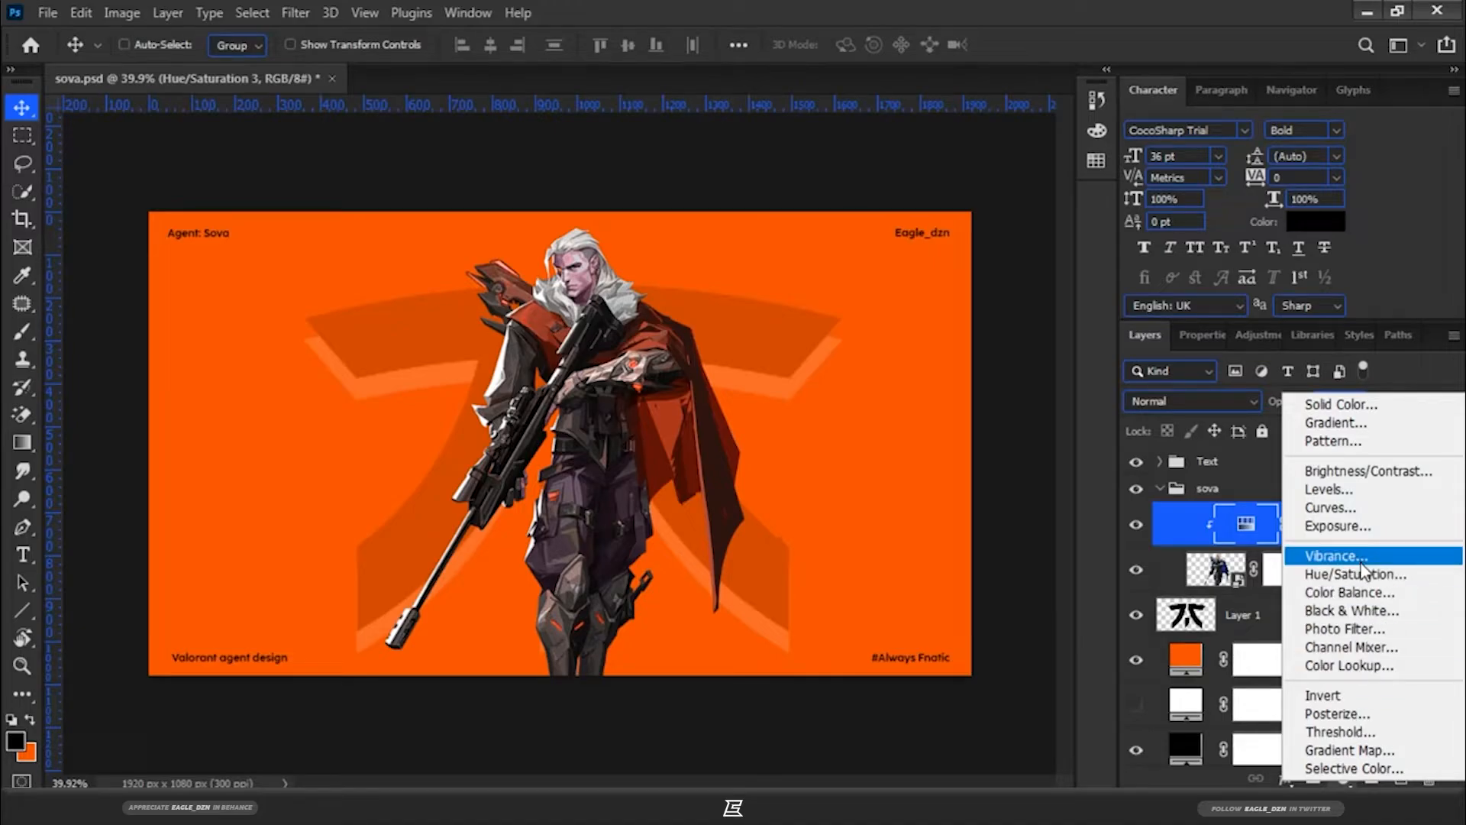
Add a 'black' Hue/Saturation layer above 'orange' with saturation -100 and lightness -25, greying Sova
{"action": "left_click", "coordinate": [1356, 574]}
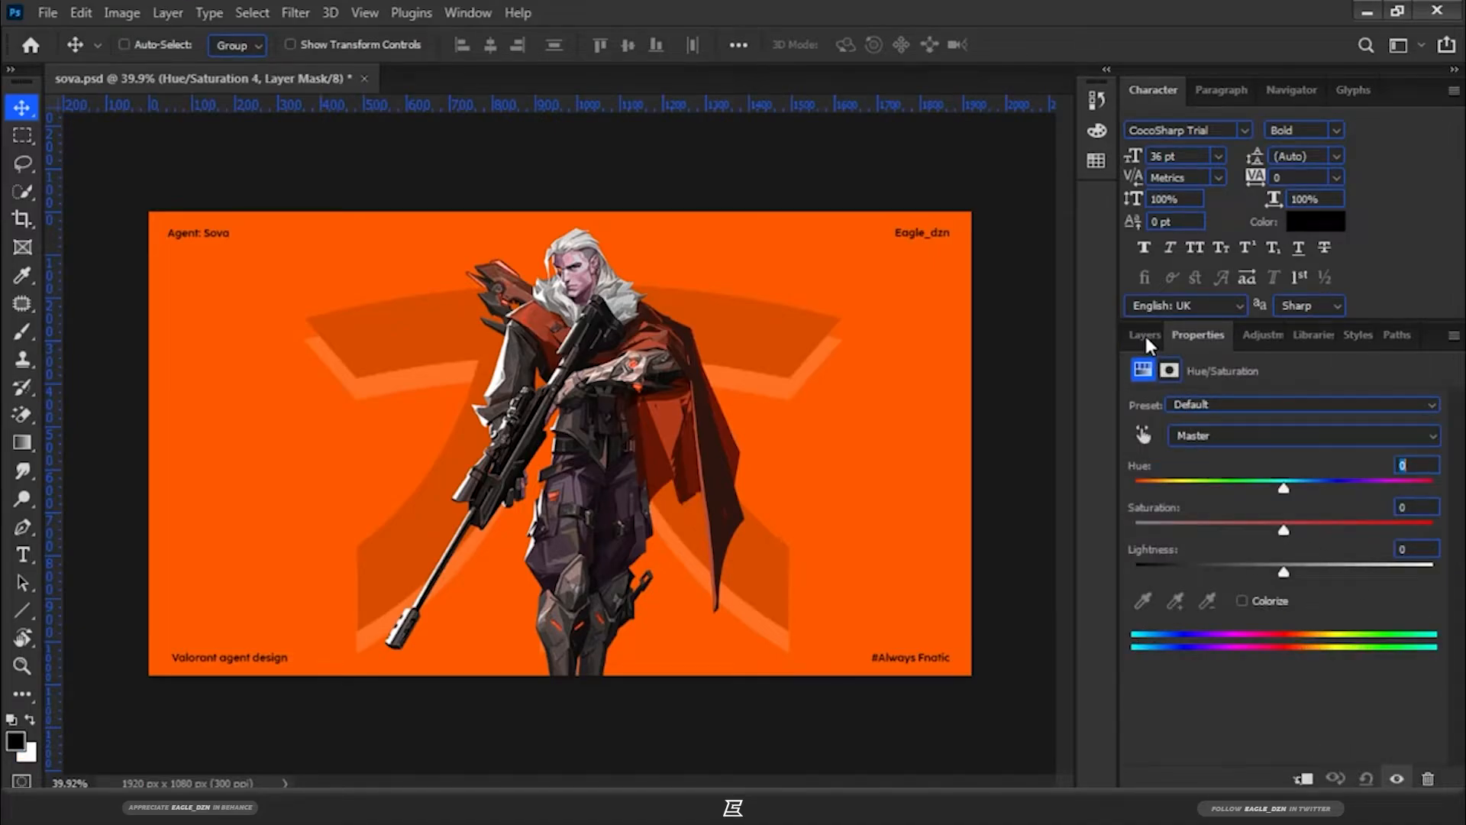
{"action": "left_click", "coordinate": [1143, 334]}
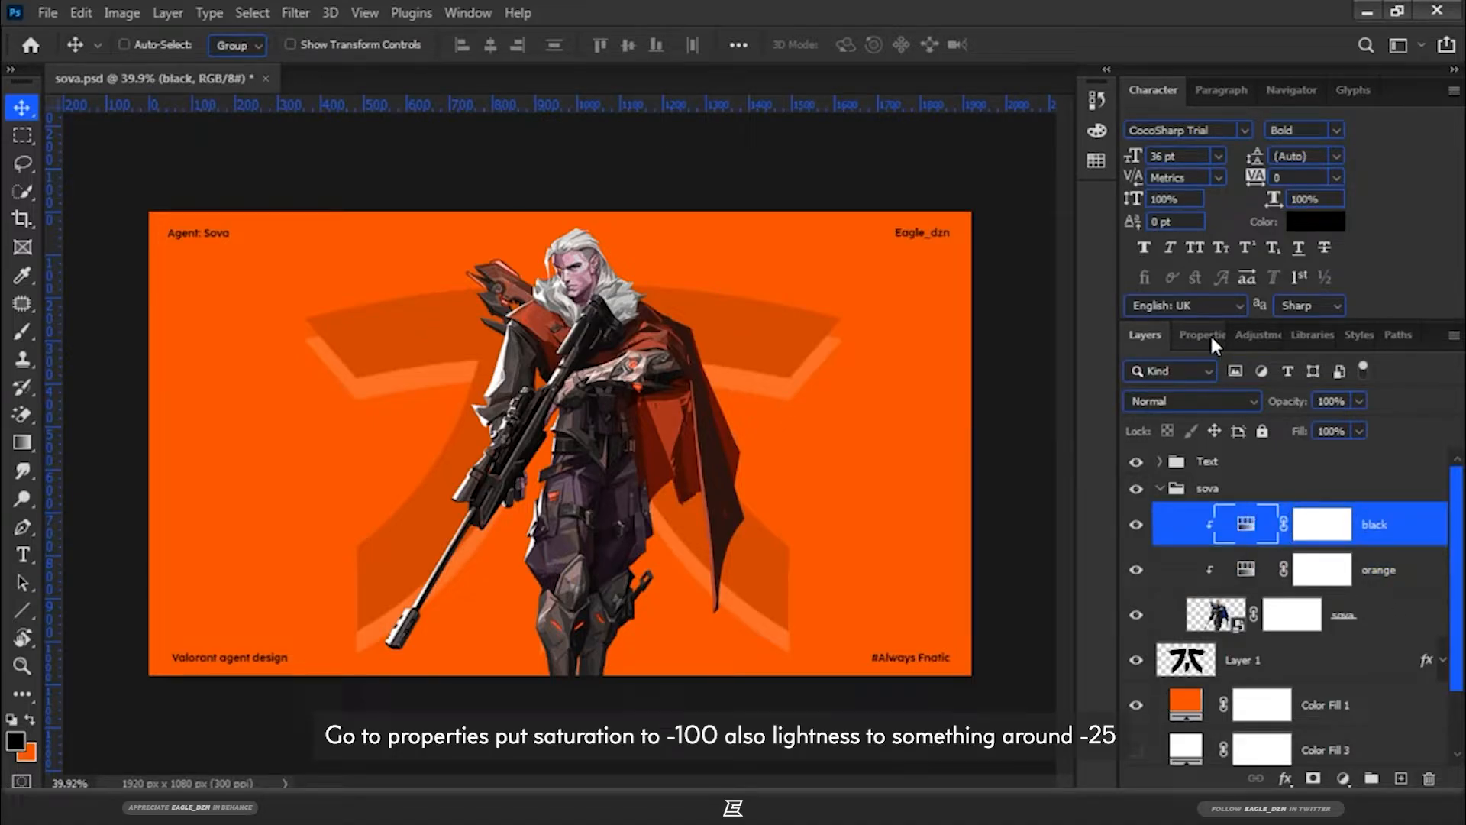
{"action": "left_click", "coordinate": [1197, 334]}
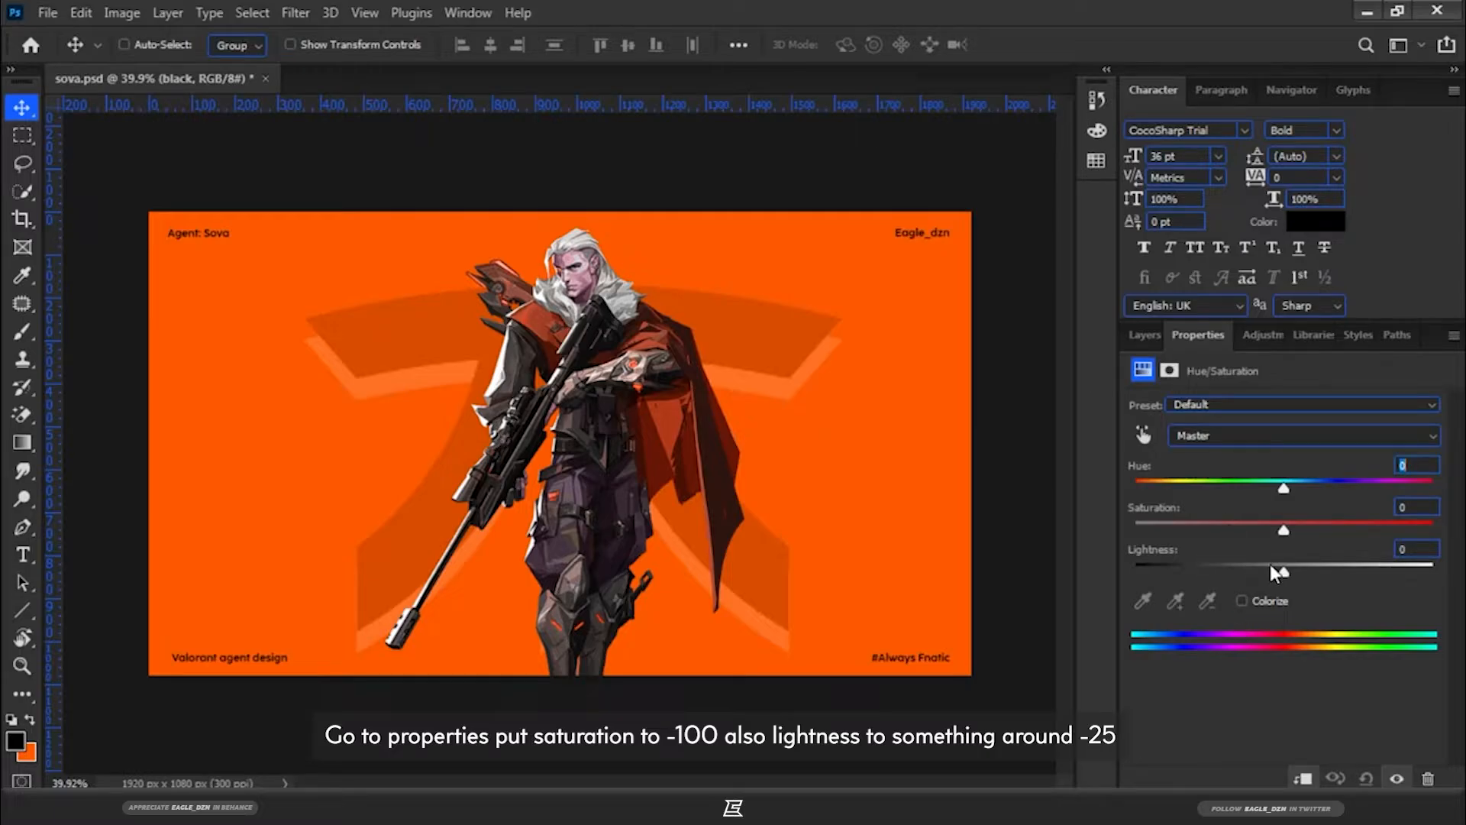
{"action": "left_click_drag", "start_coordinate": [1284, 530], "coordinate": [1132, 530]}
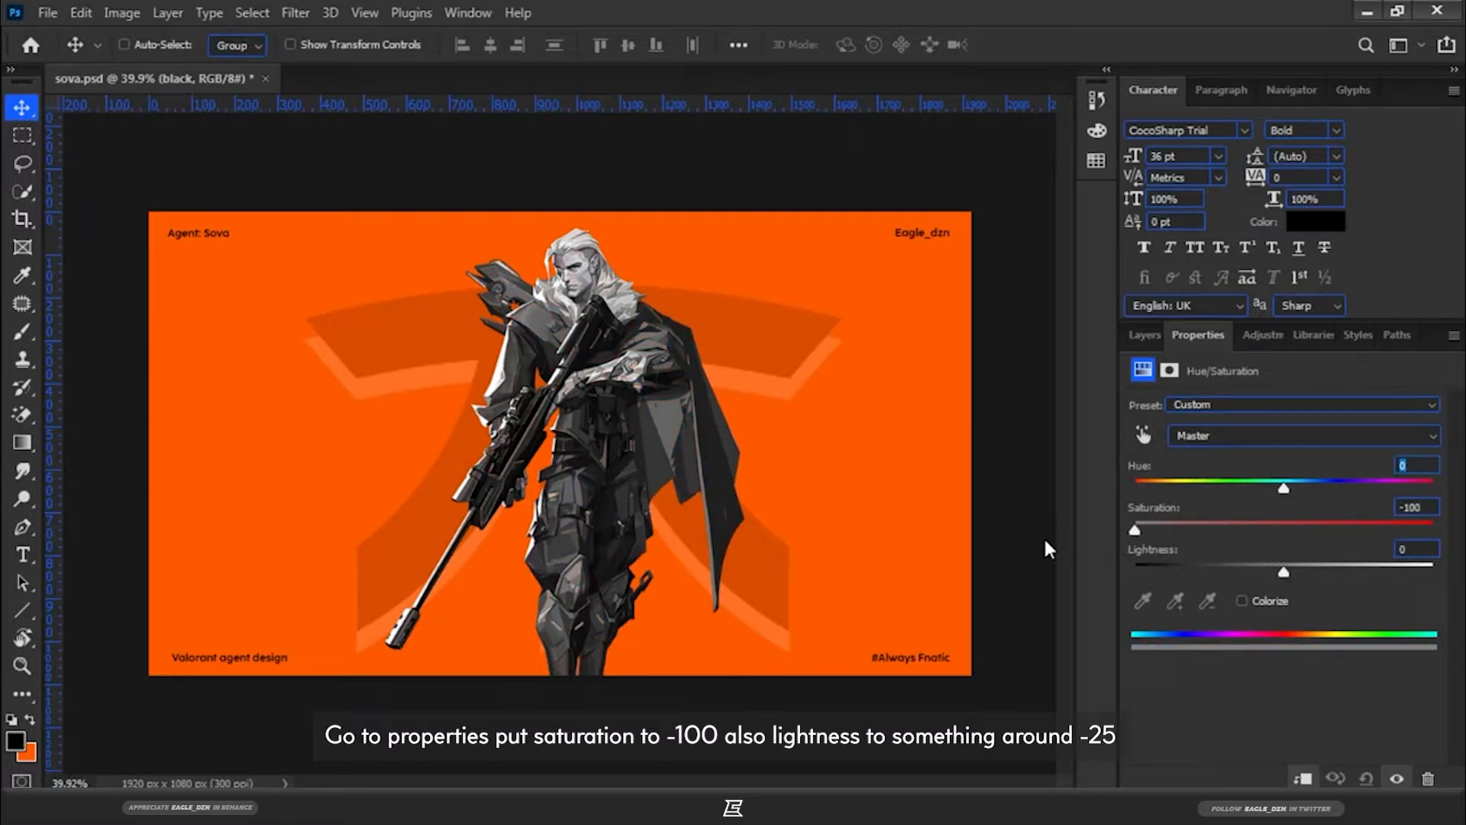
{"action": "left_click_drag", "start_coordinate": [1283, 572], "coordinate": [1252, 571]}
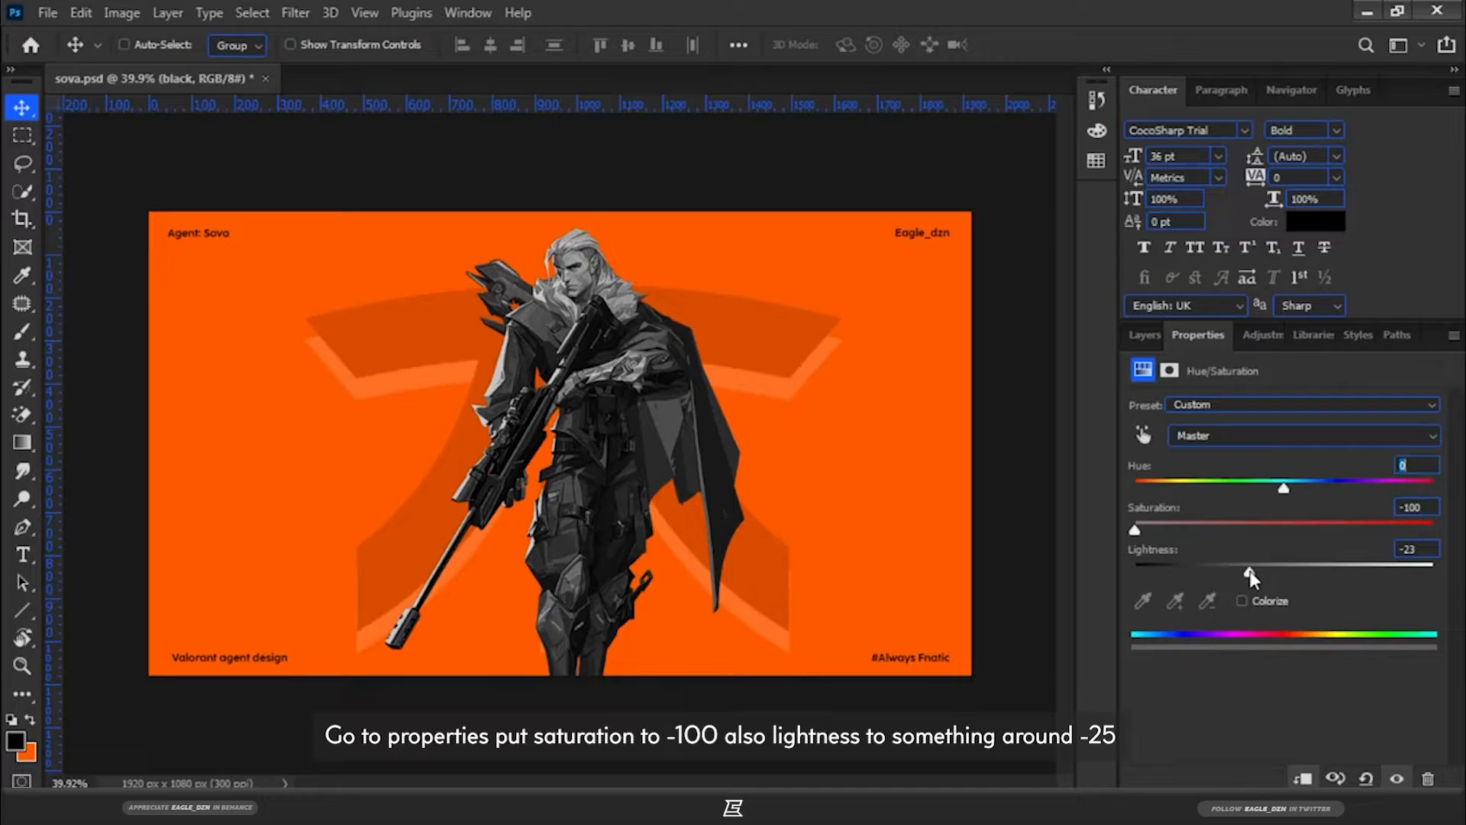
{"action": "left_click_drag", "start_coordinate": [1251, 571], "coordinate": [1260, 571]}
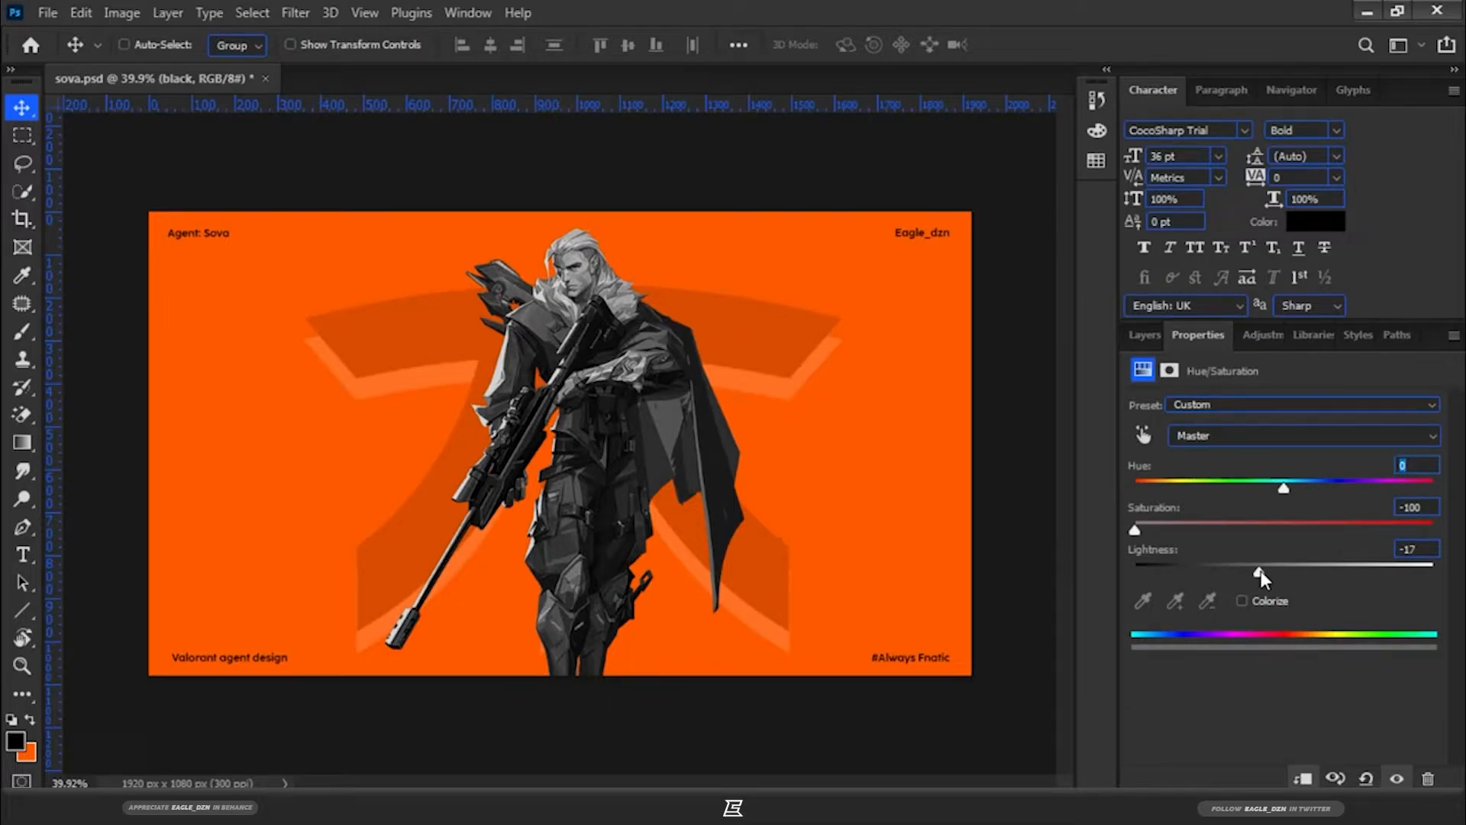
{"action": "left_click_drag", "start_coordinate": [1259, 573], "coordinate": [1247, 573]}
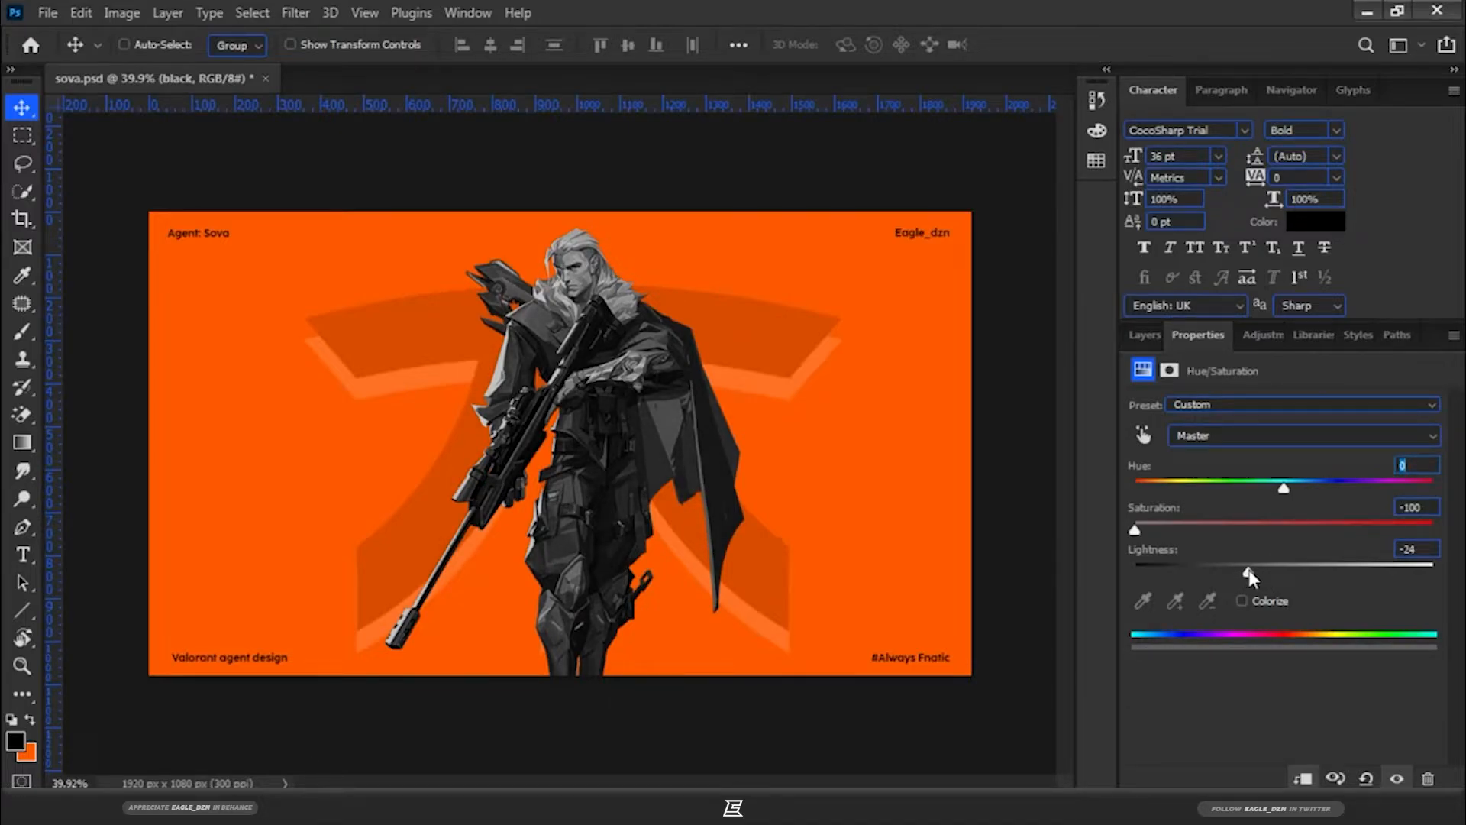
{"action": "left_click_drag", "start_coordinate": [1247, 572], "coordinate": [1243, 573]}
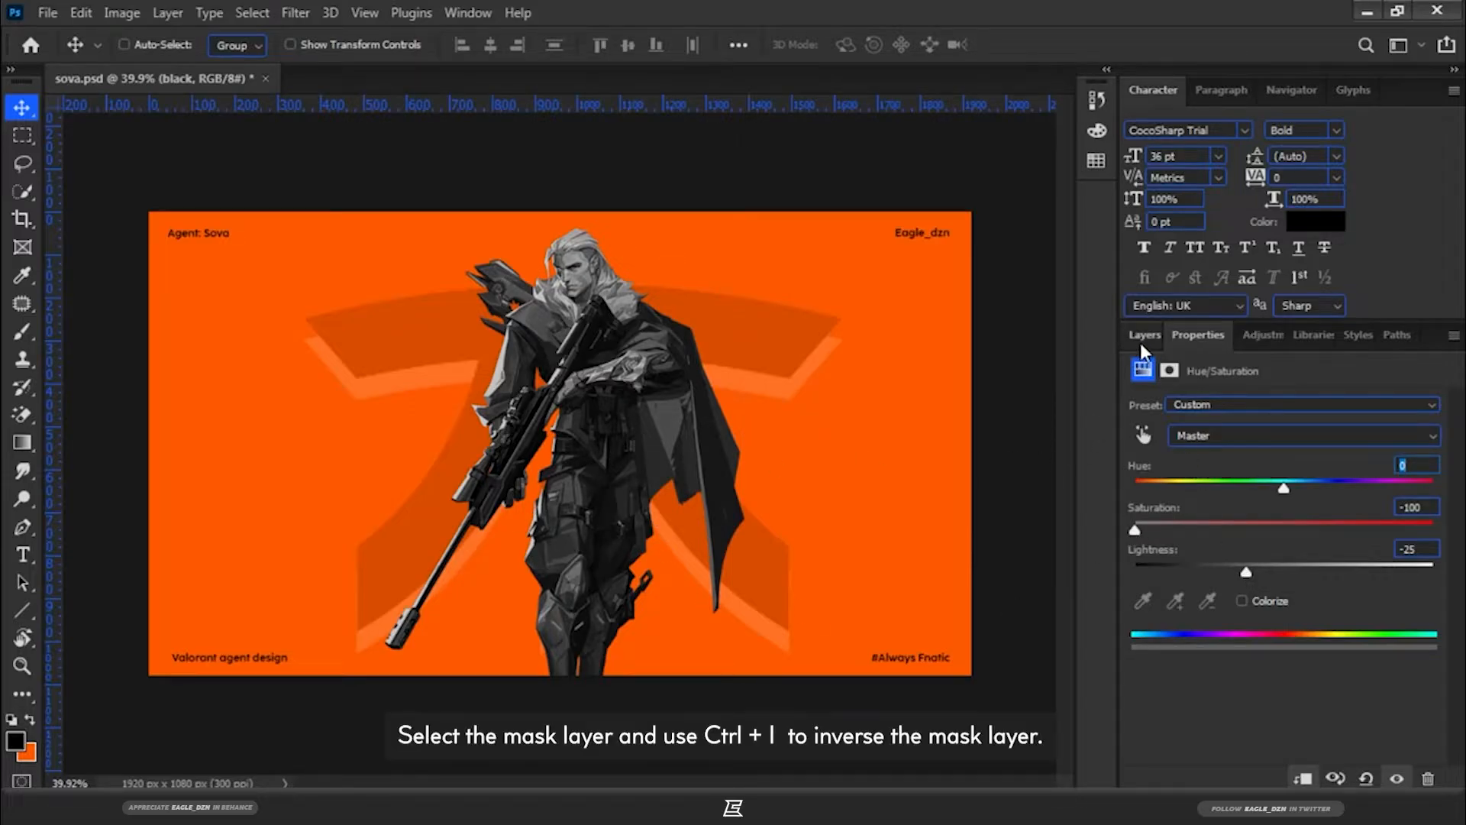
Invert the black layer's mask to all black, restoring Sova's colours, and zoom to the leg armour
{"action": "left_click", "coordinate": [1144, 334]}
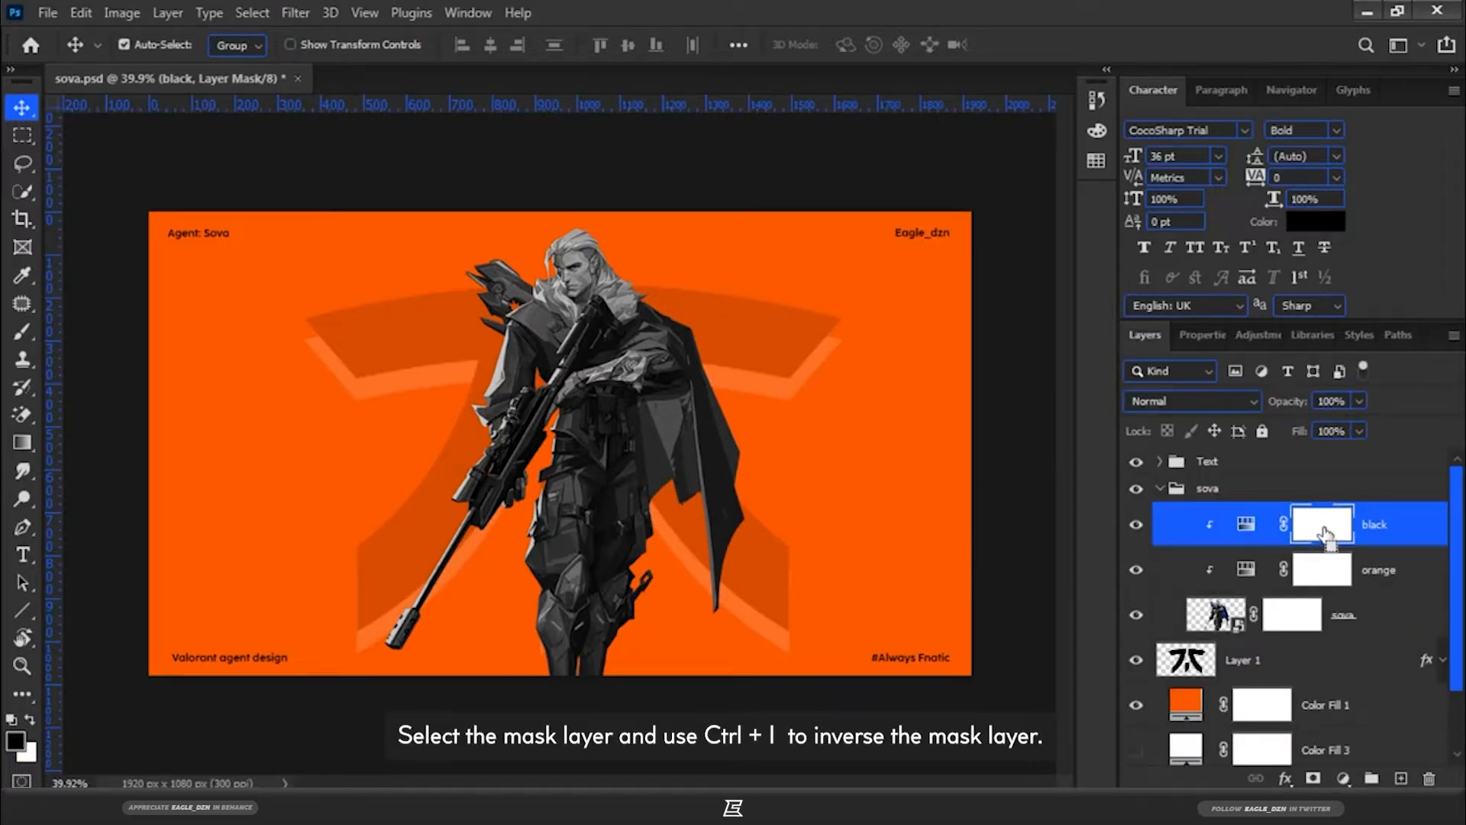
{"action": "key", "text": "ctrl+i"}
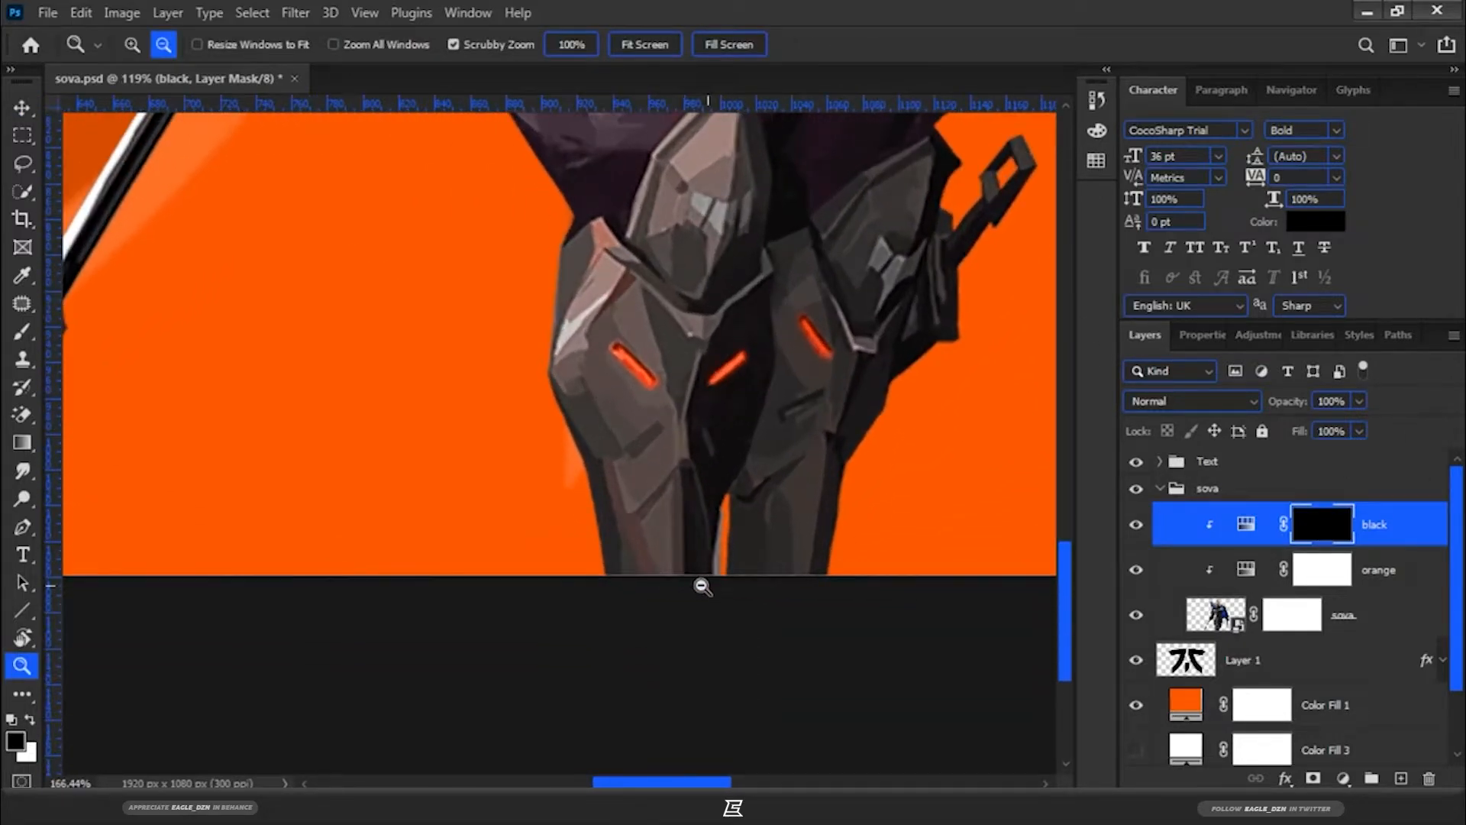
{"action": "left_click", "coordinate": [23, 331]}
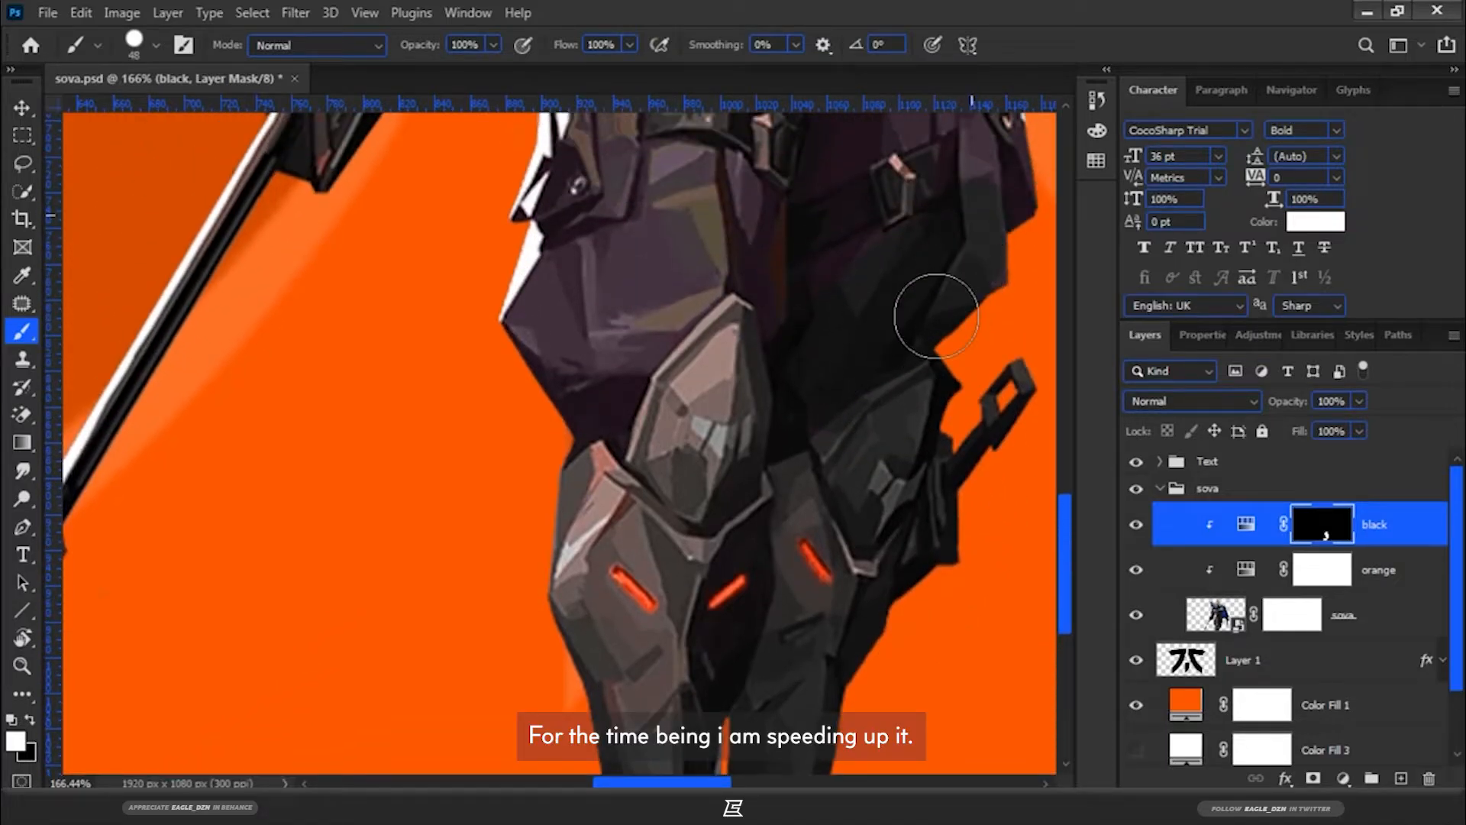
Paint white into the black mask over the leg armour, knee lights and torso so they turn grey
{"action": "left_click", "coordinate": [1243, 524]}
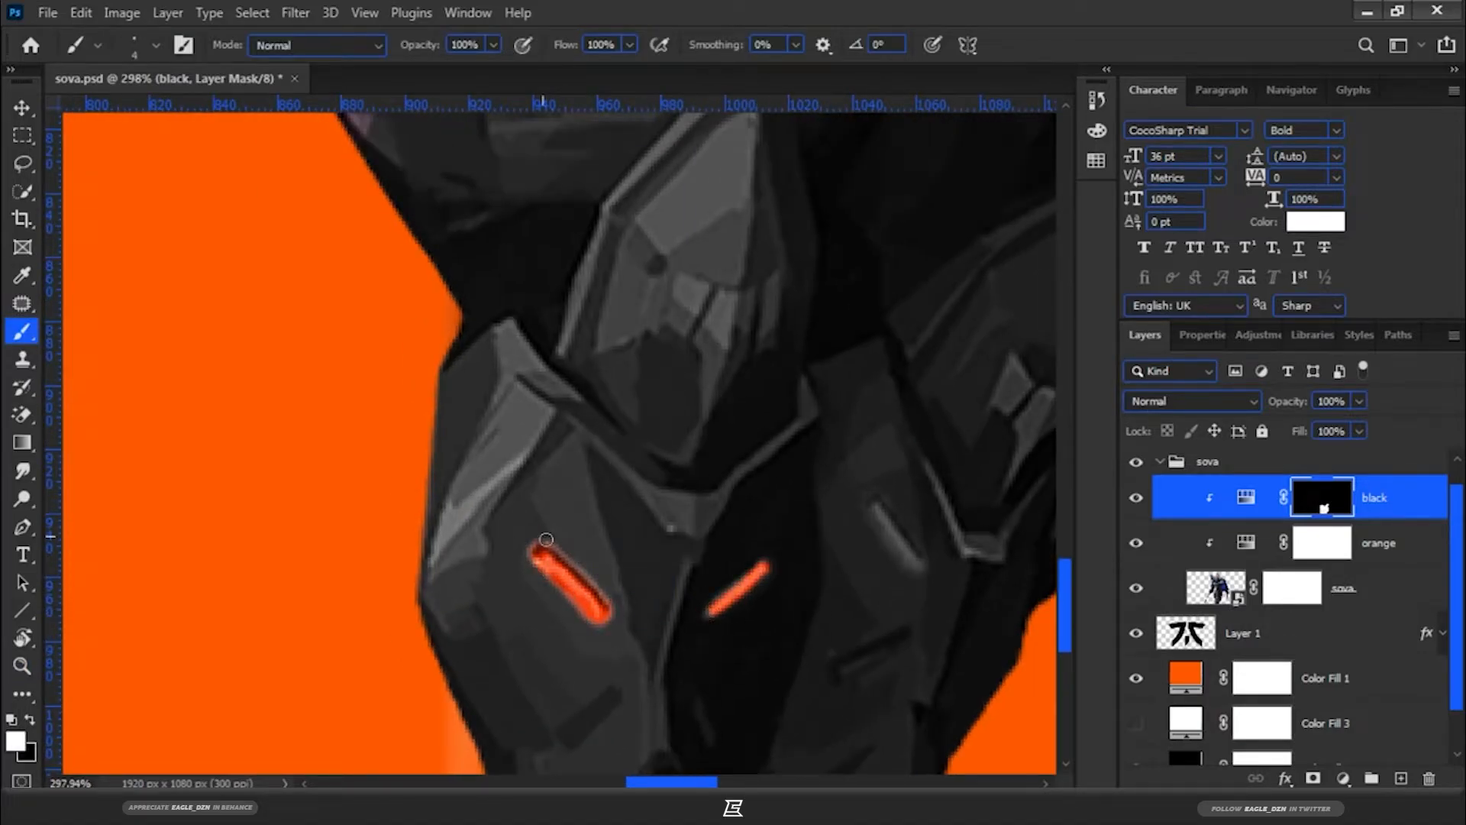
{"action": "left_click", "coordinate": [22, 667]}
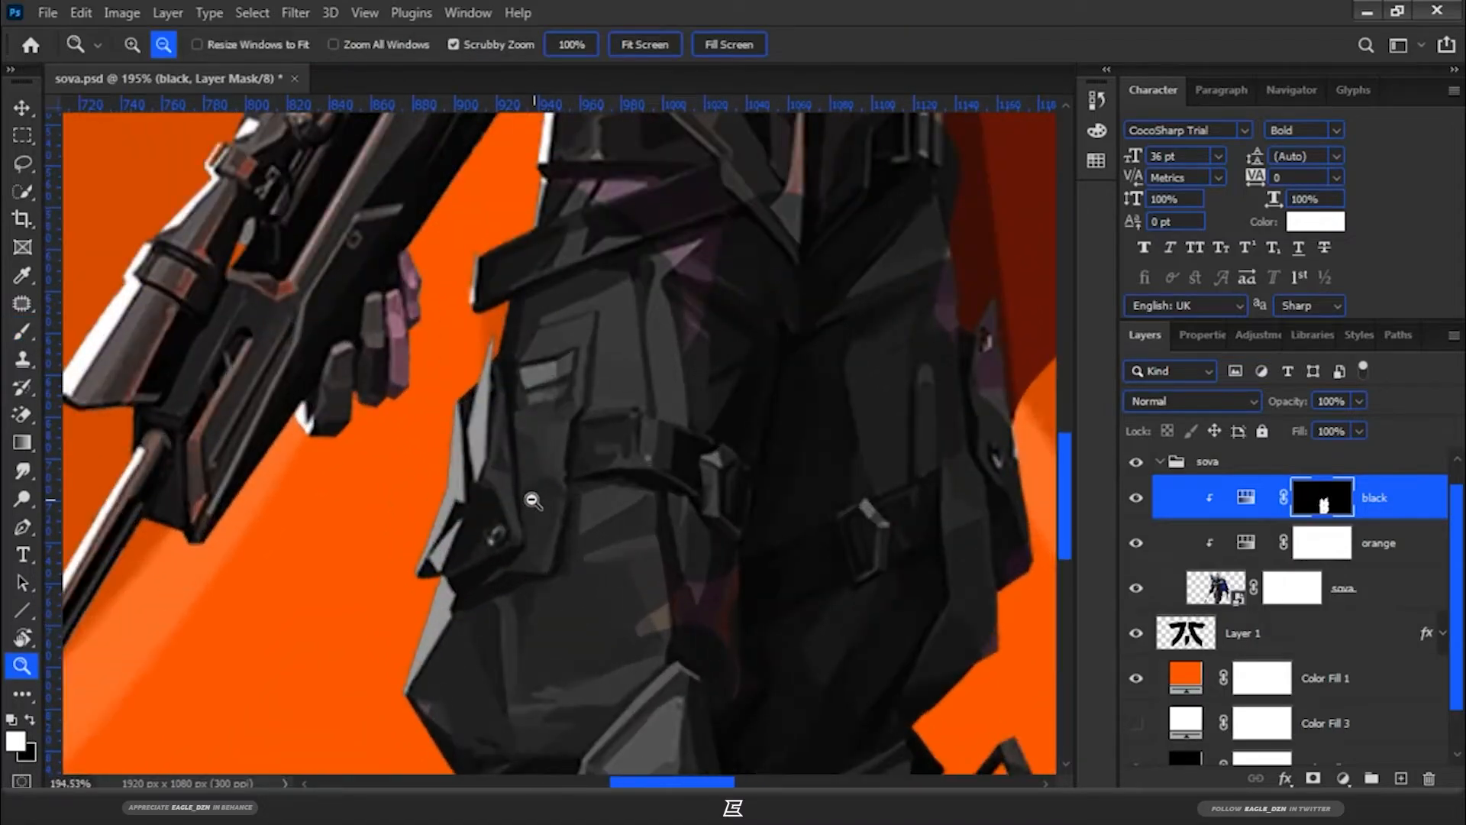
{"action": "left_click", "coordinate": [21, 332]}
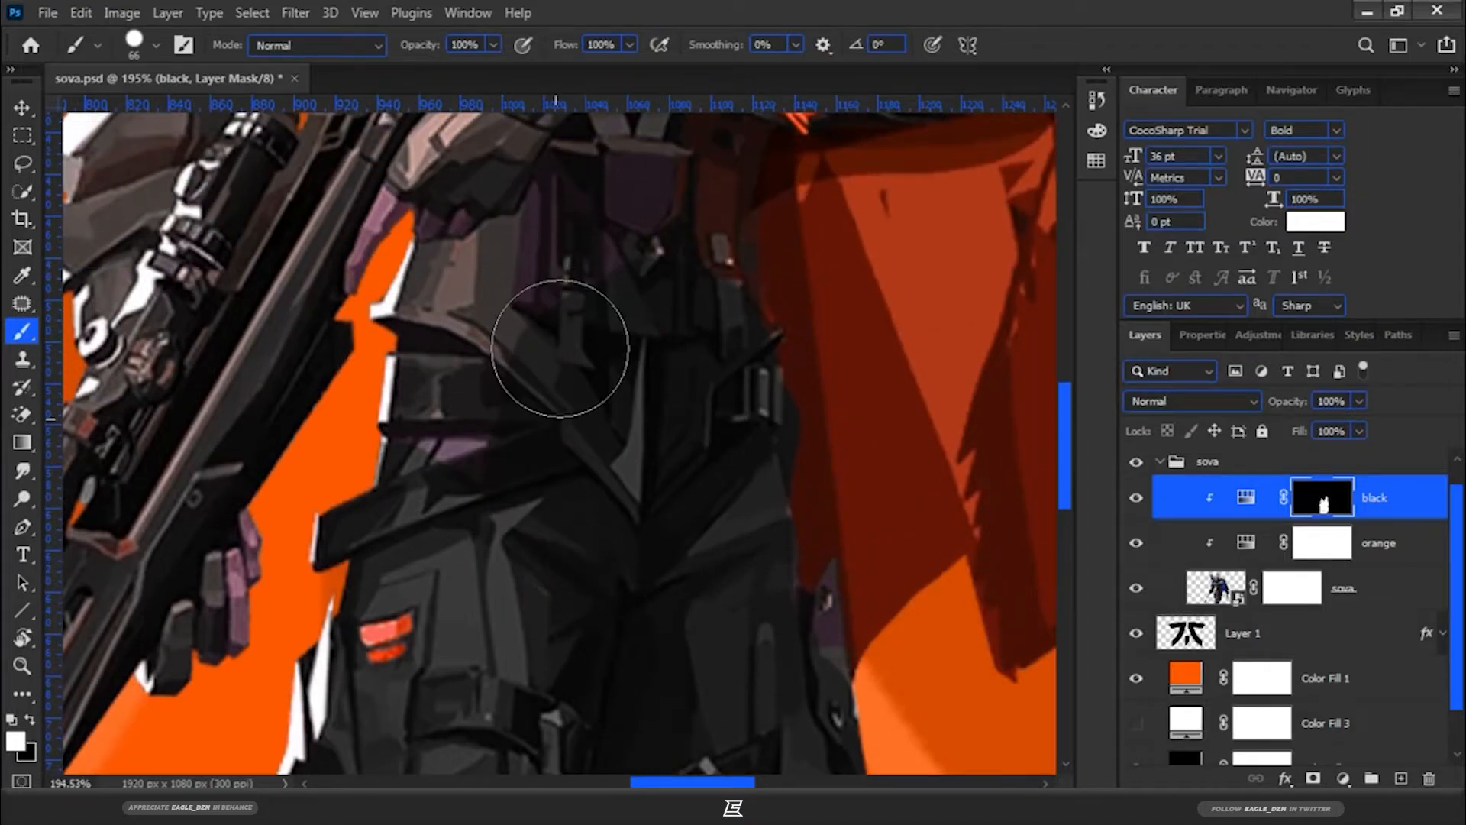
{"action": "left_click_drag", "start_coordinate": [561, 351], "coordinate": [696, 331]}
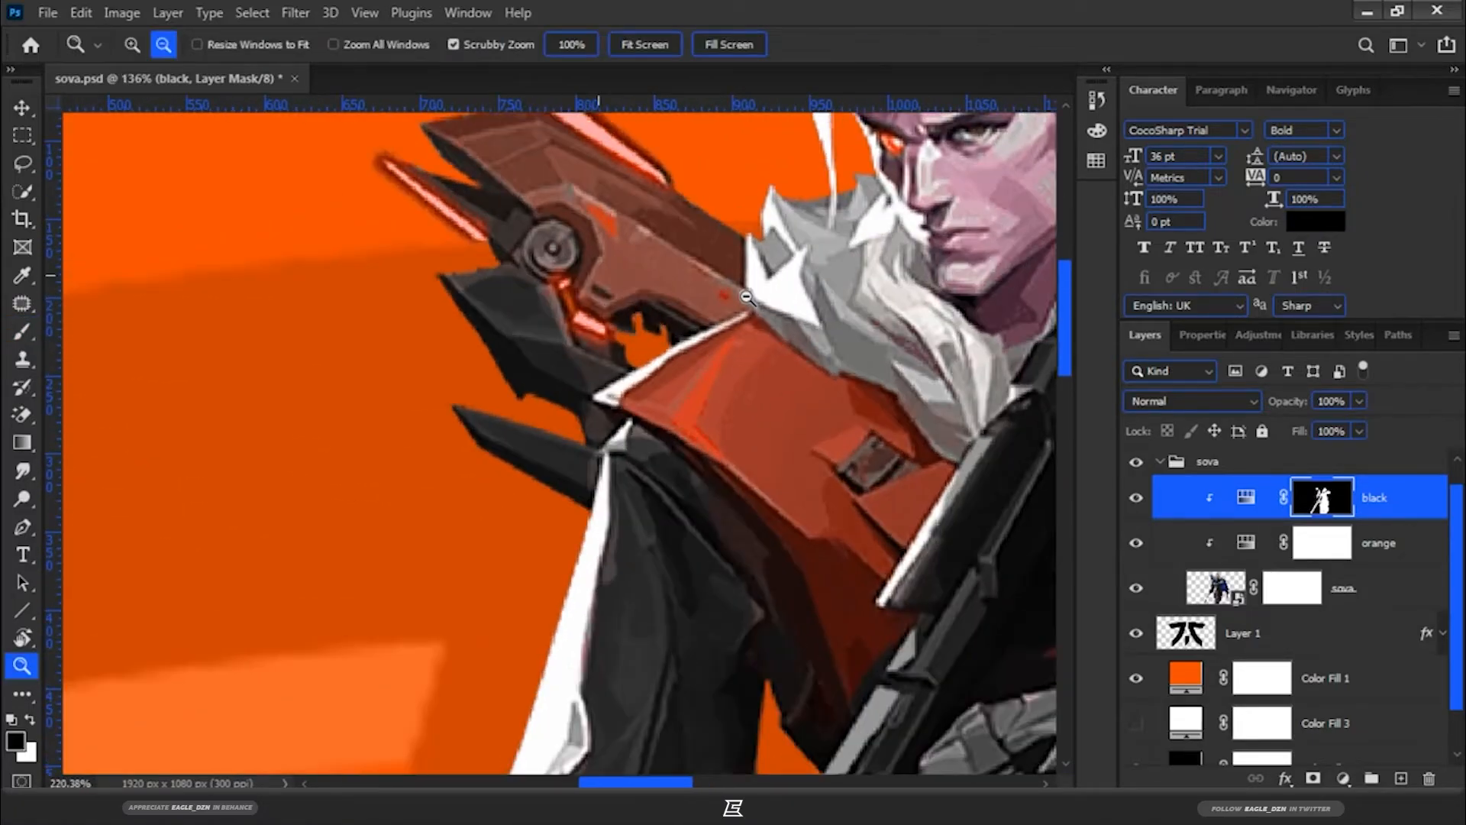
Touch up the grey mask edges along the bow head and shoulder armour, keeping the pauldron orange
{"action": "left_click", "coordinate": [23, 332]}
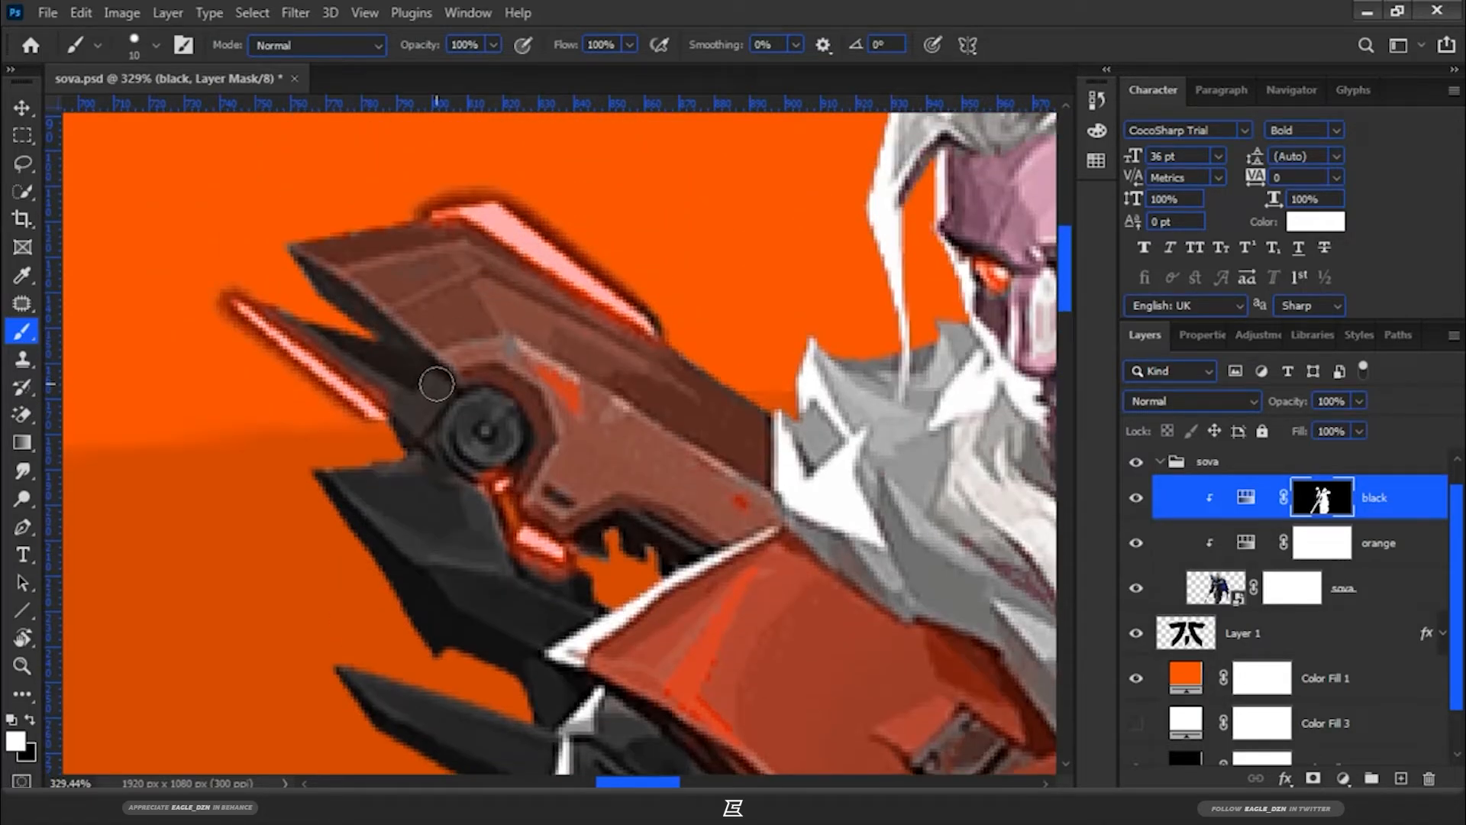
{"action": "left_click_drag", "start_coordinate": [435, 385], "coordinate": [414, 403]}
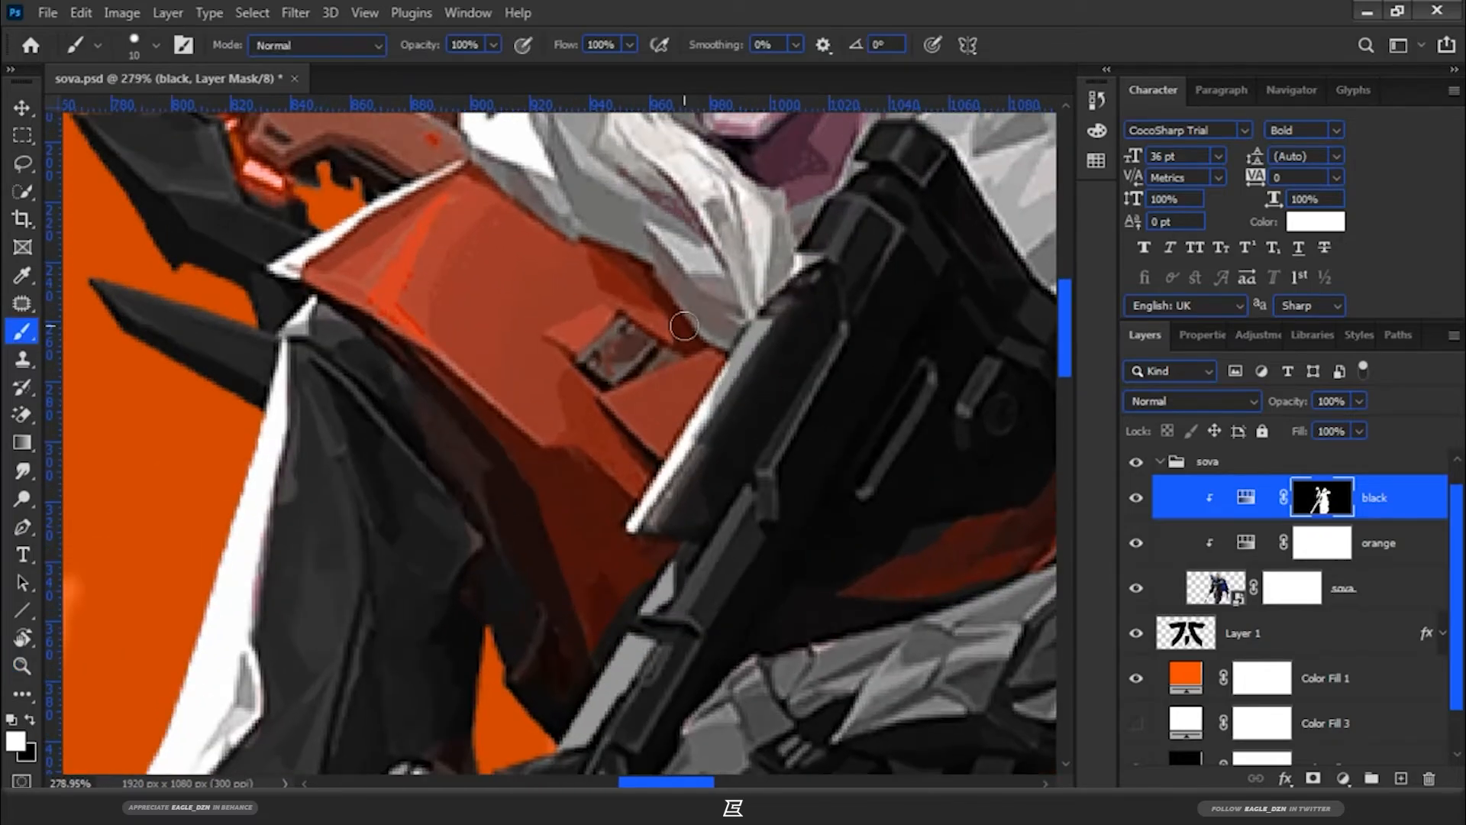
{"action": "left_click_drag", "start_coordinate": [683, 327], "coordinate": [740, 416]}
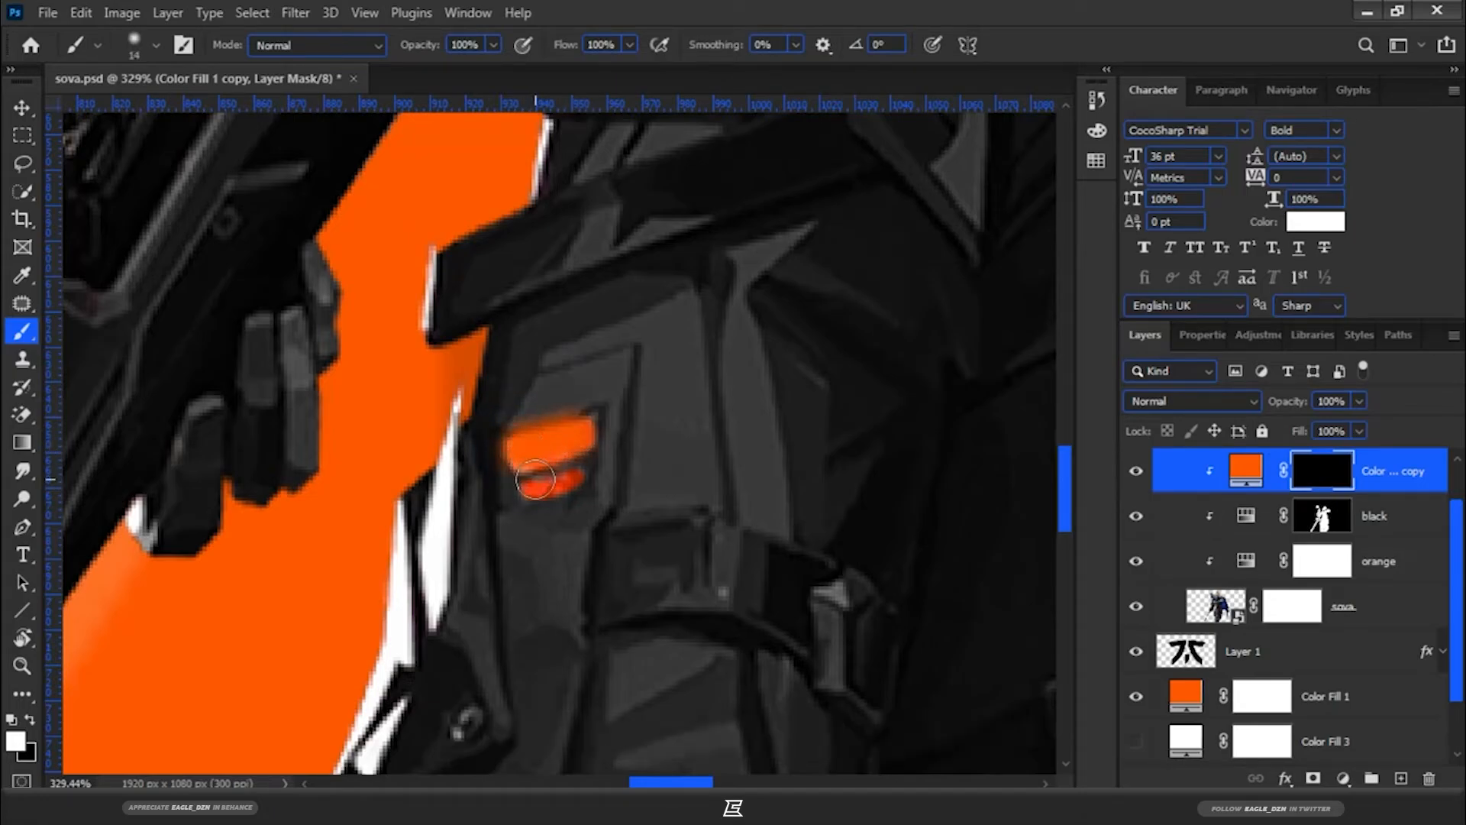
Paint orange through the fill copy's mask onto the glowing strip on Sova's belt
{"action": "left_click", "coordinate": [1190, 402]}
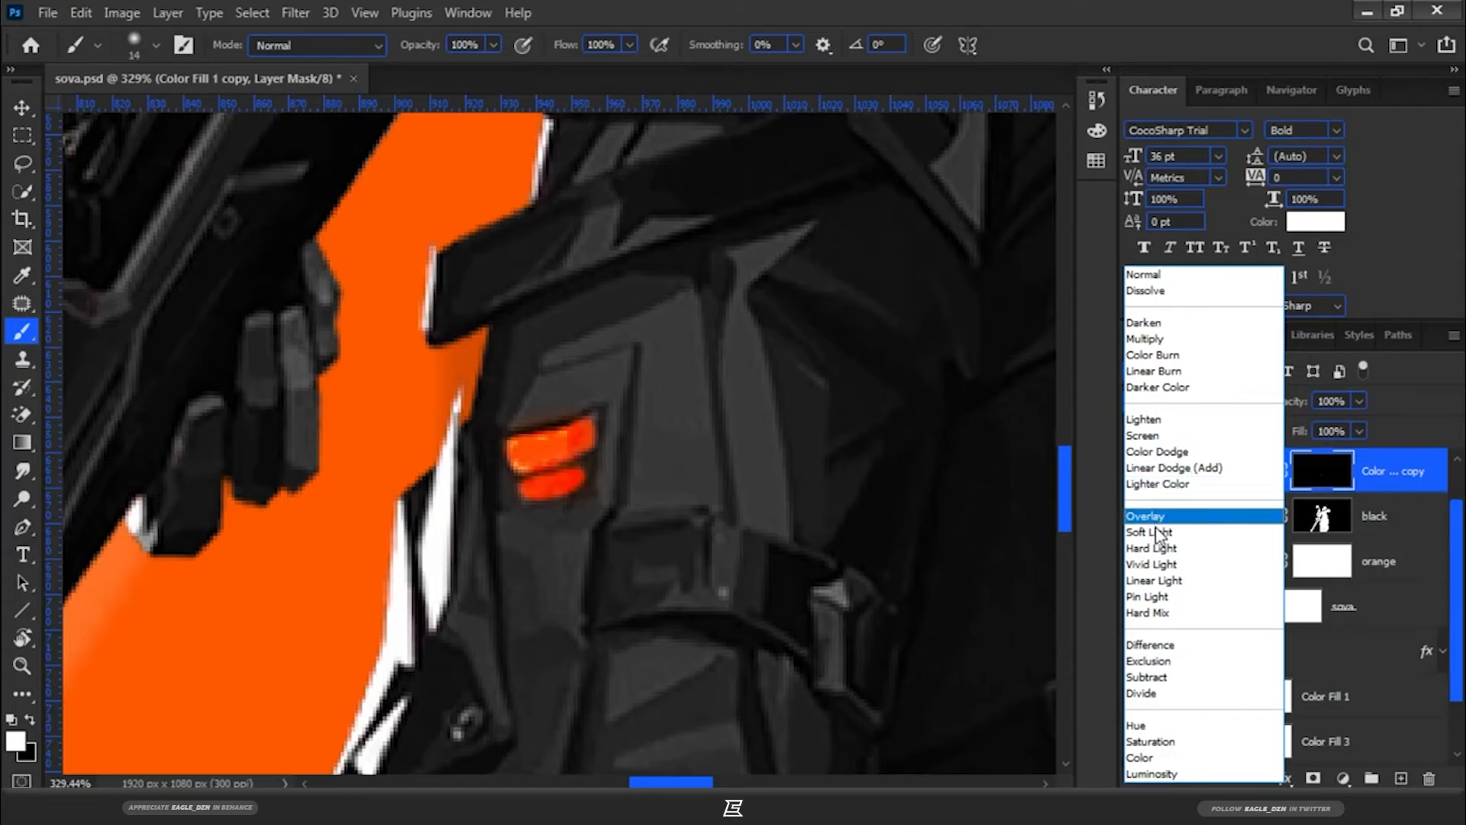
Blend the orange fill copy as Soft Light and zoom out to view the whole poster
{"action": "left_click", "coordinate": [1151, 532]}
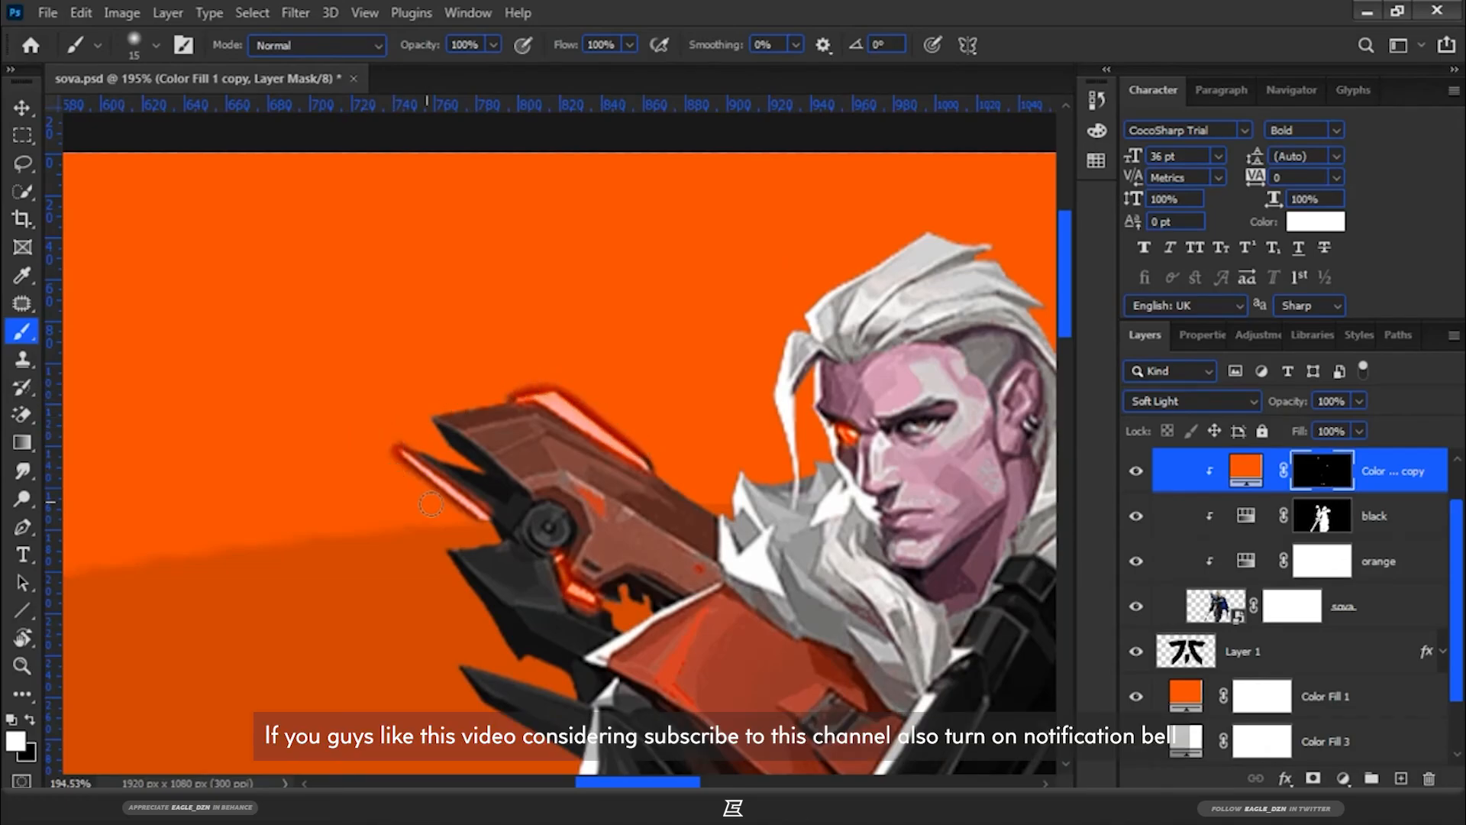
{"action": "left_click", "coordinate": [22, 666]}
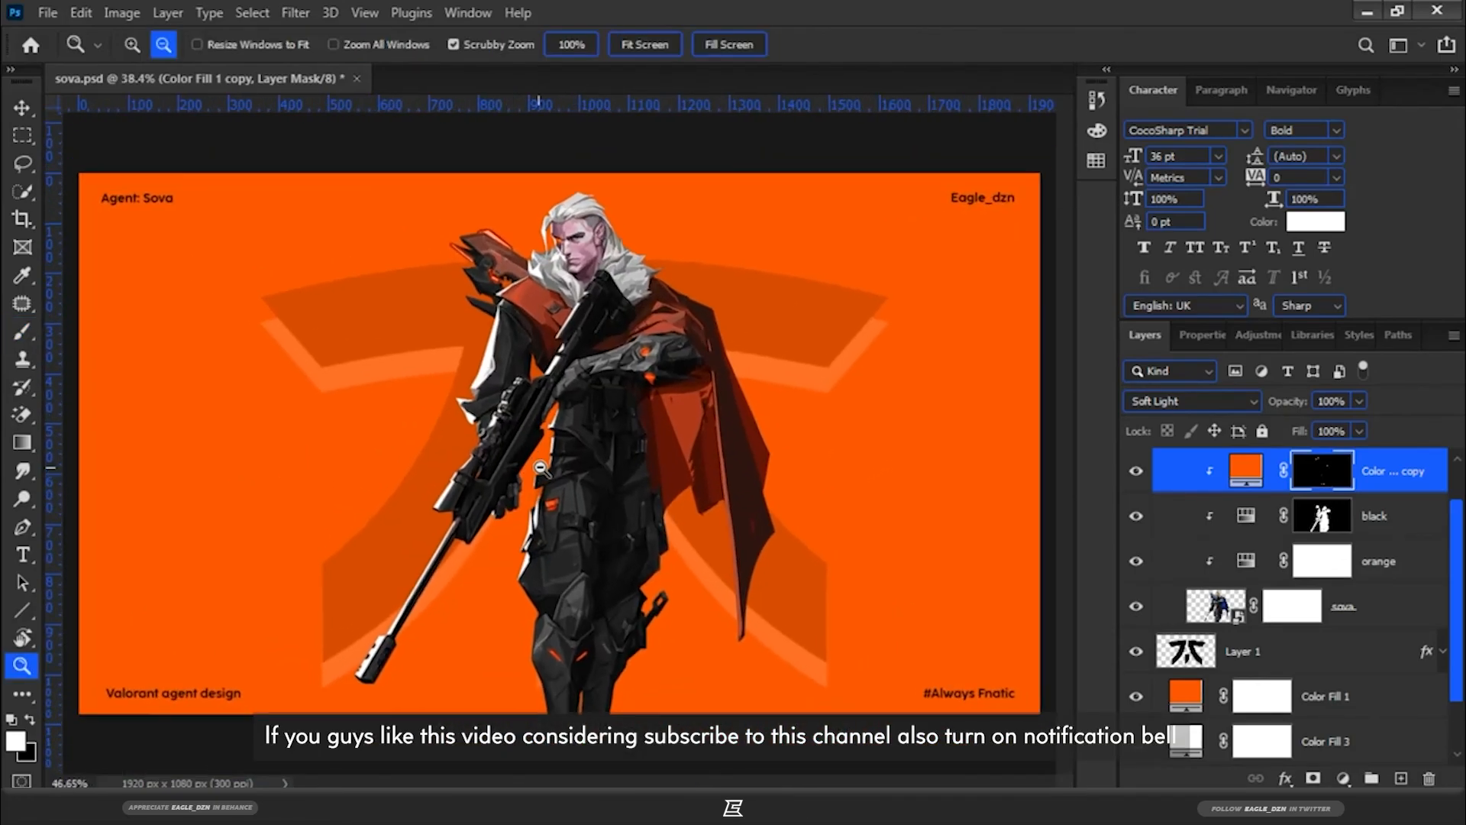